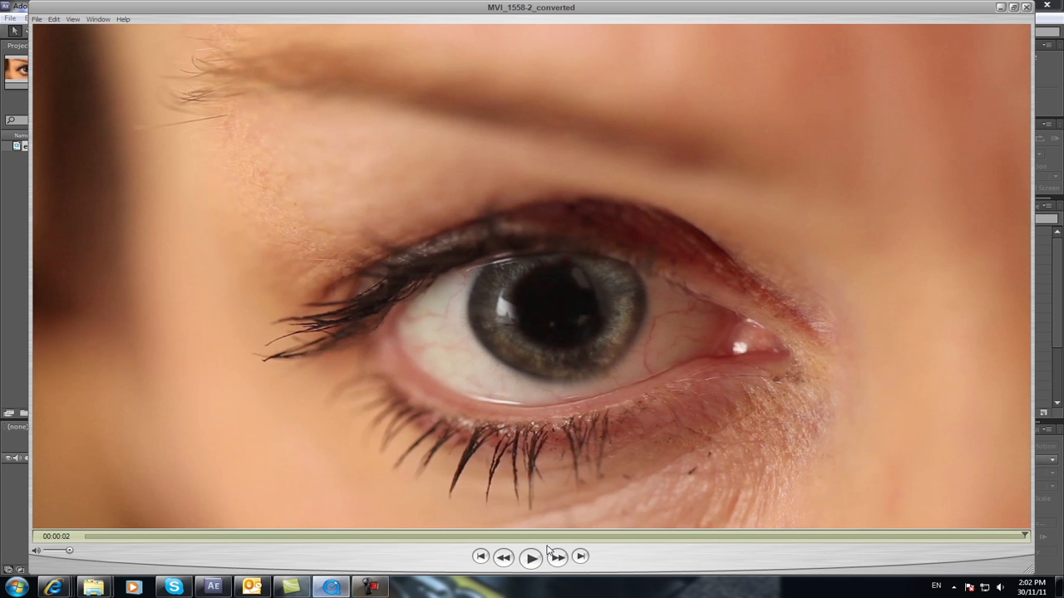
# Step: Preview the eye footage by playing it from the start and stopping playback
pyautogui.click(532, 557)
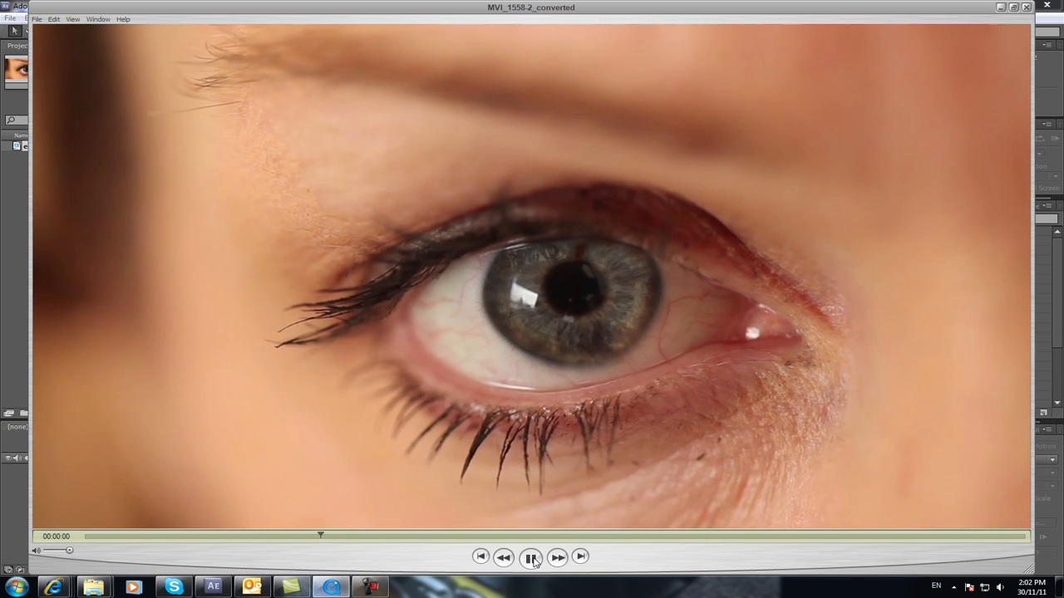
pyautogui.click(532, 557)
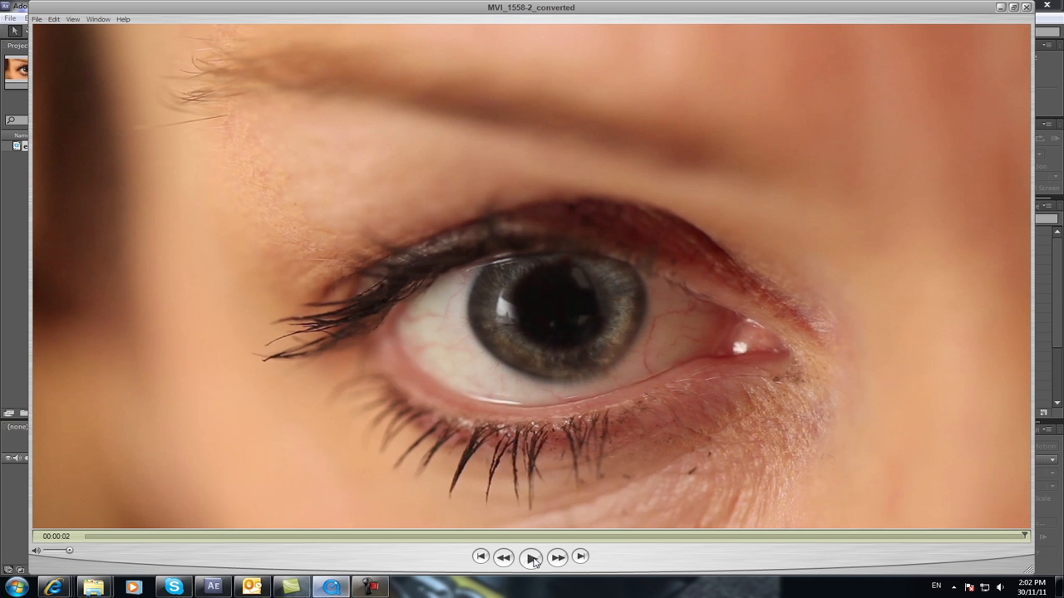
pyautogui.click(532, 557)
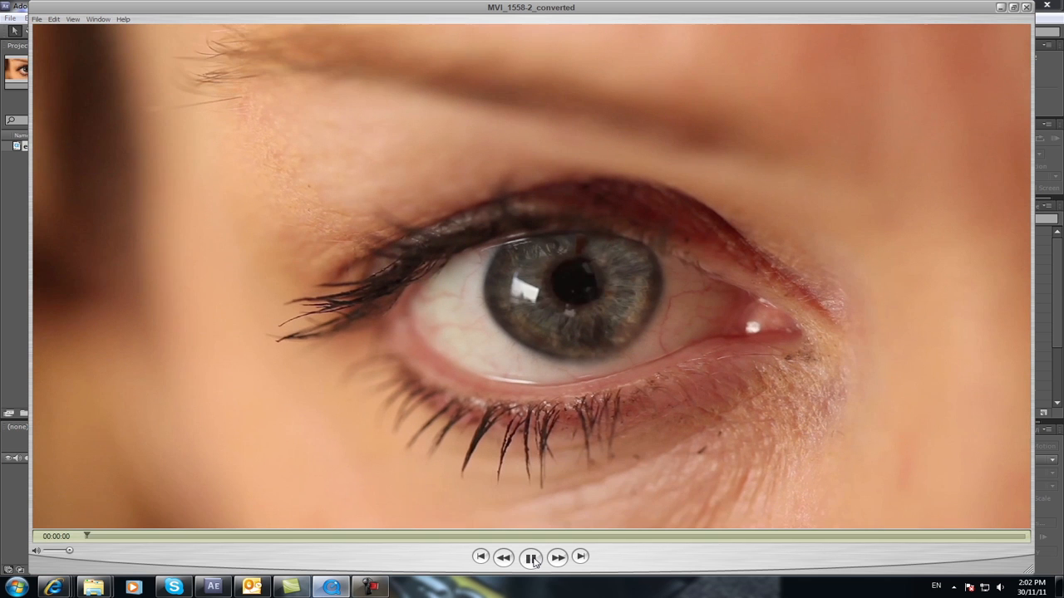
pyautogui.click(530, 557)
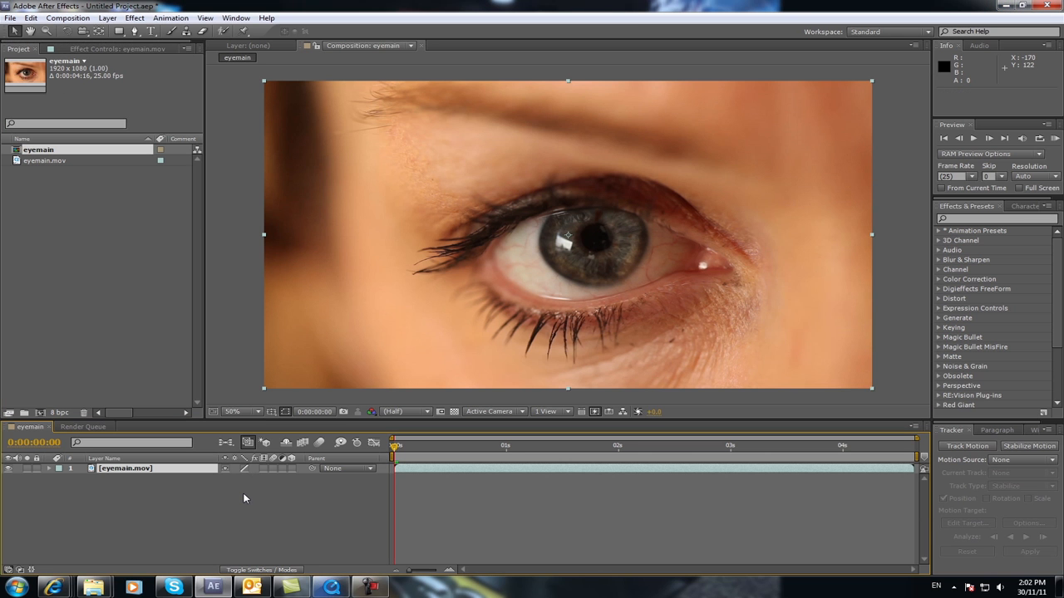
pyautogui.moveTo(439, 445)
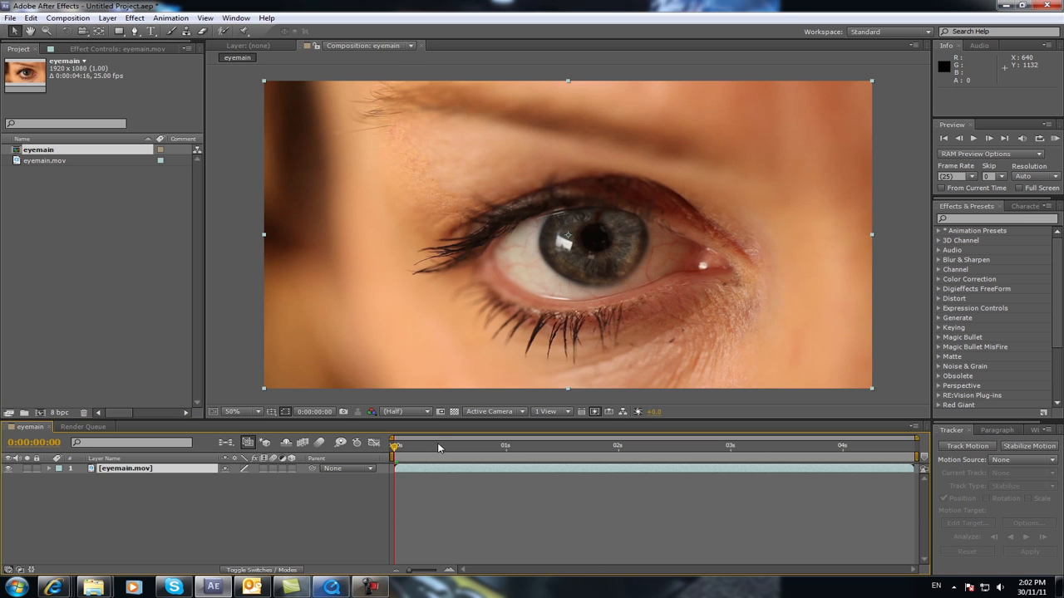
pyautogui.moveTo(133, 83)
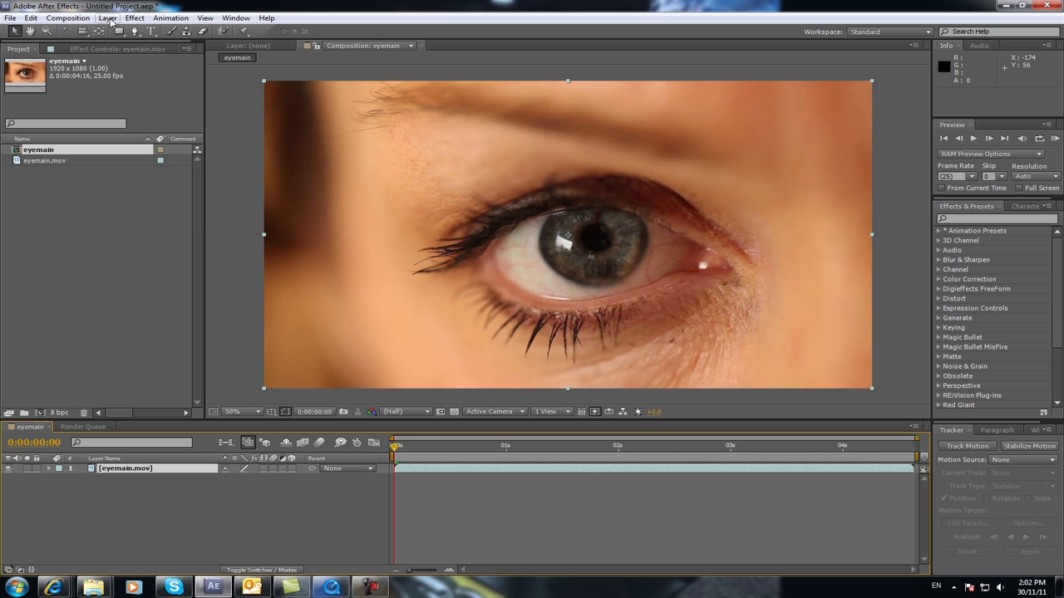
# Step: Add a Null Object layer via Layer > New and rename it 'tracking data'
pyautogui.click(106, 17)
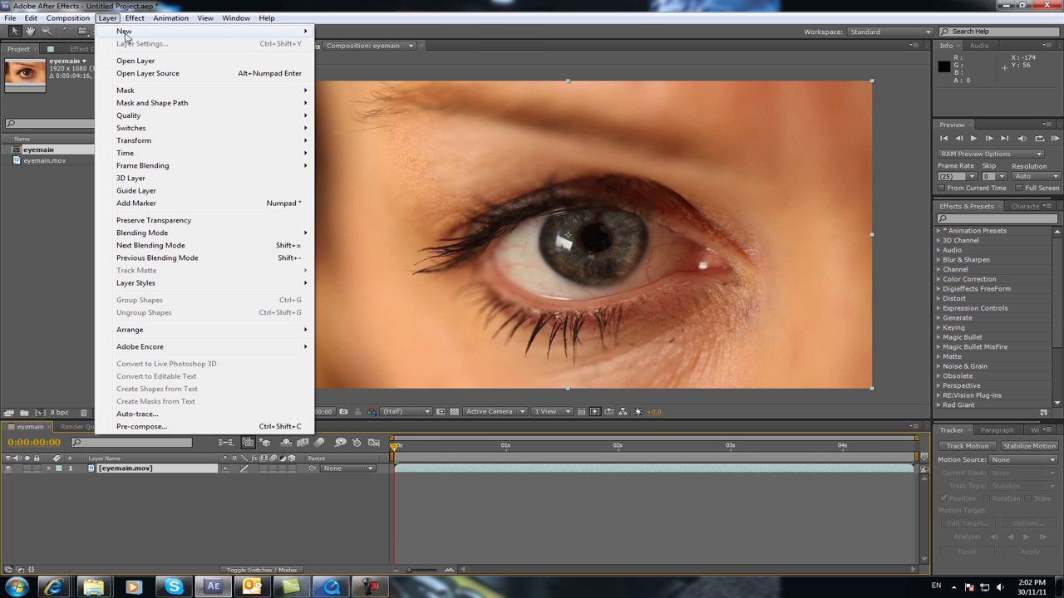
pyautogui.moveTo(124, 30)
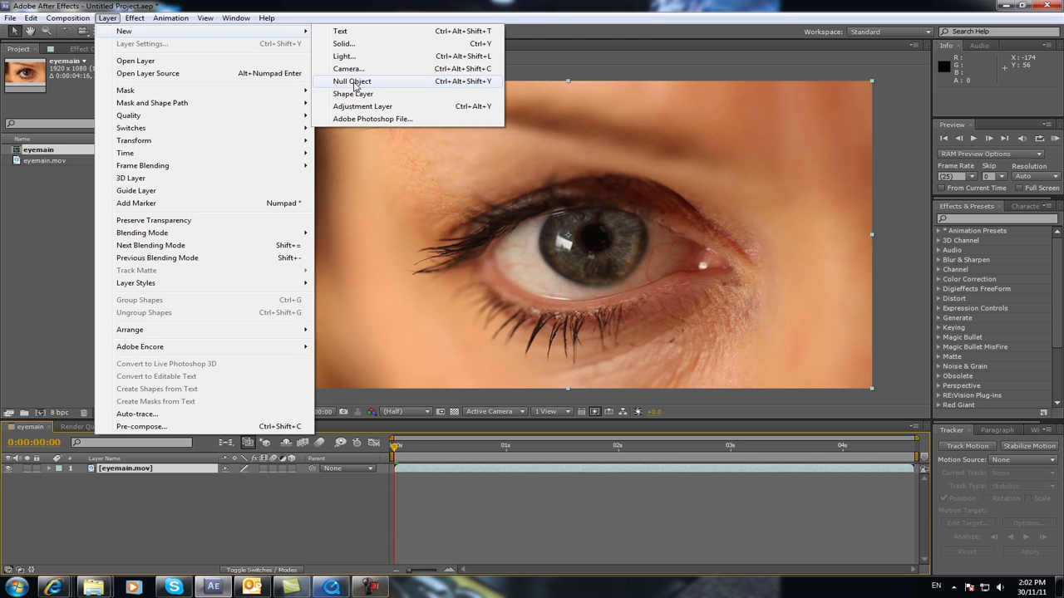
pyautogui.click(352, 79)
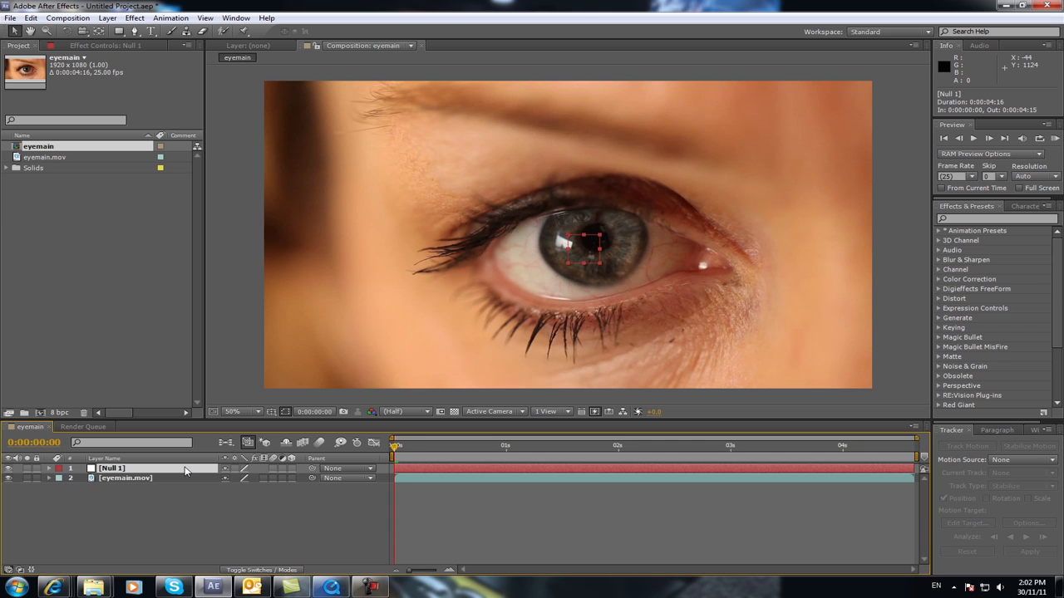
pyautogui.doubleClick(113, 468)
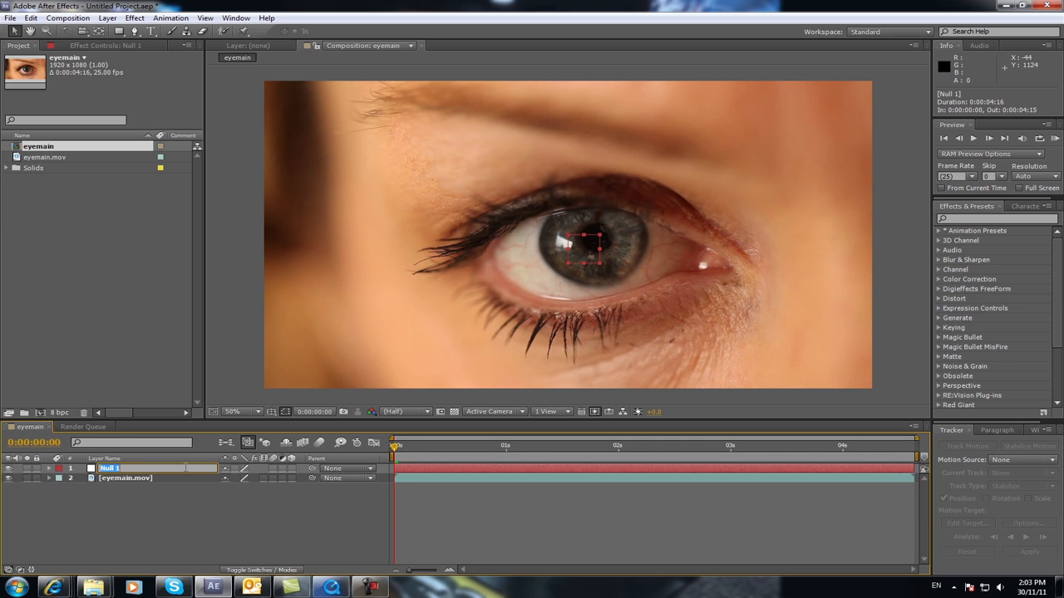
pyautogui.write('tracking data')
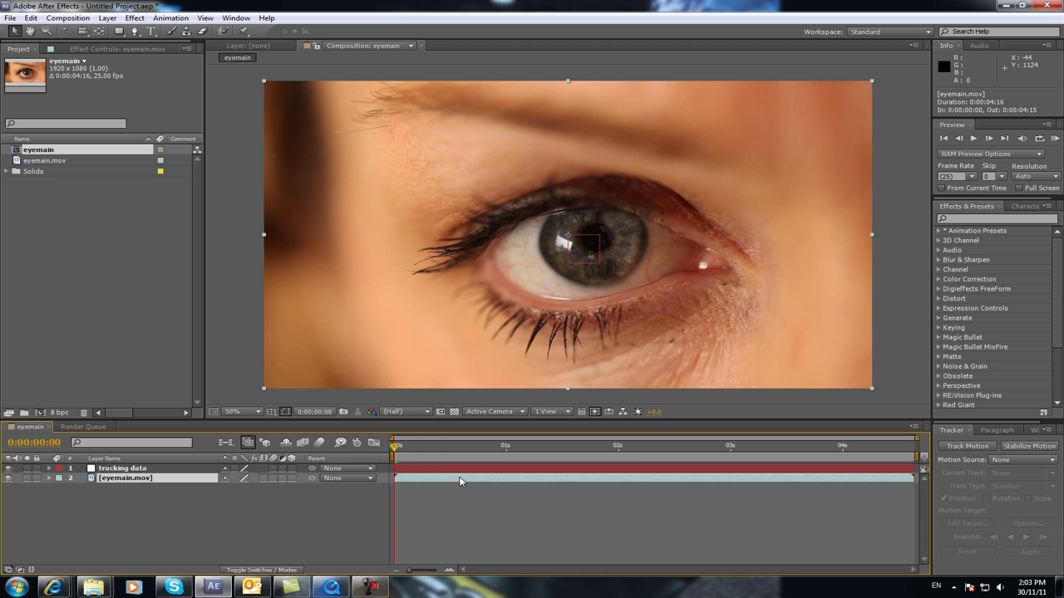
pyautogui.moveTo(409, 441)
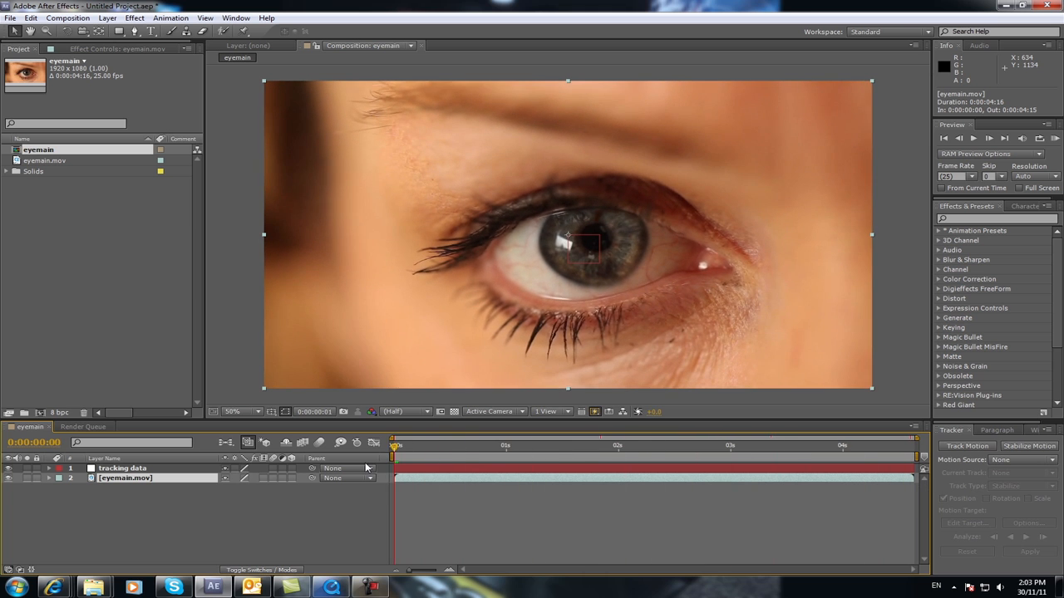
pyautogui.click(640, 457)
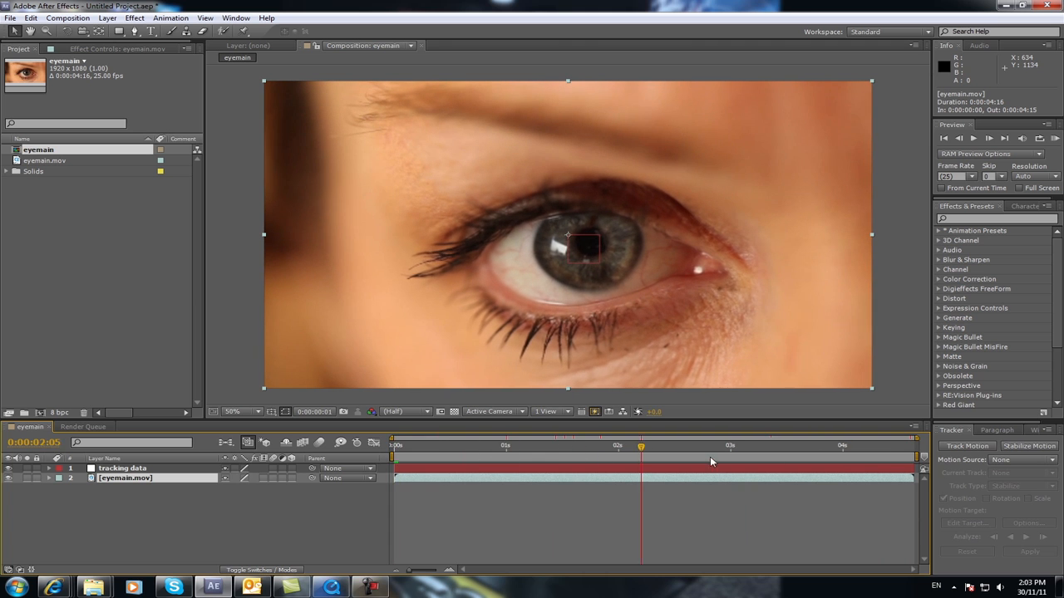
pyautogui.click(393, 446)
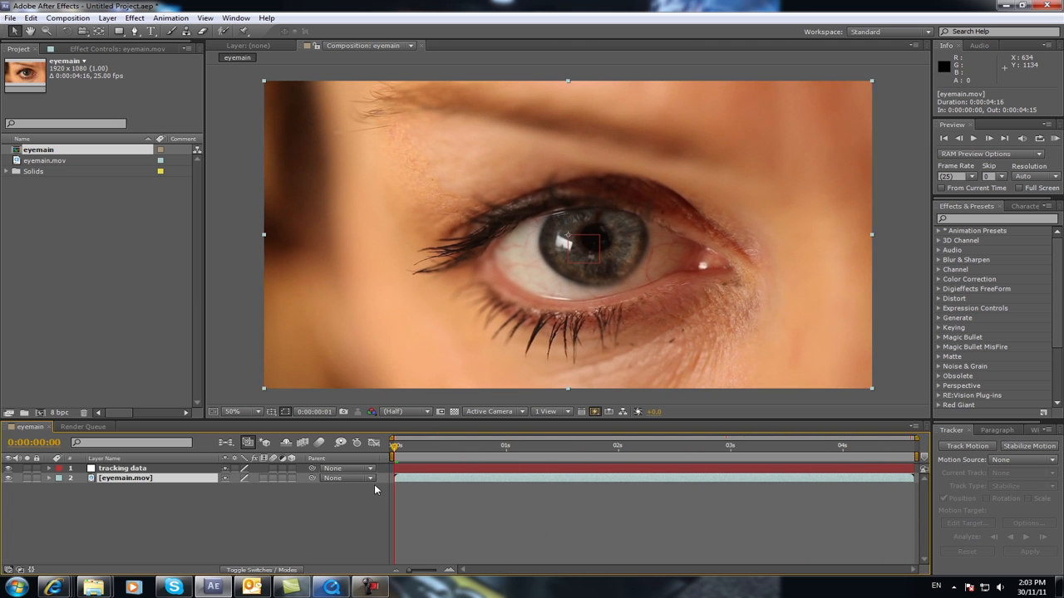
pyautogui.moveTo(533, 453)
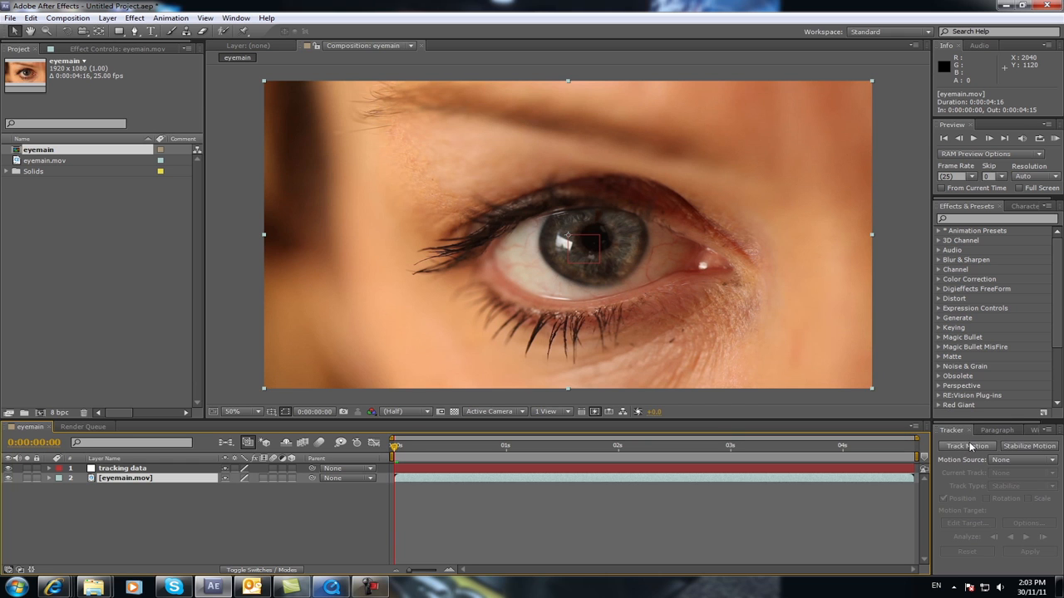
pyautogui.moveTo(309, 80)
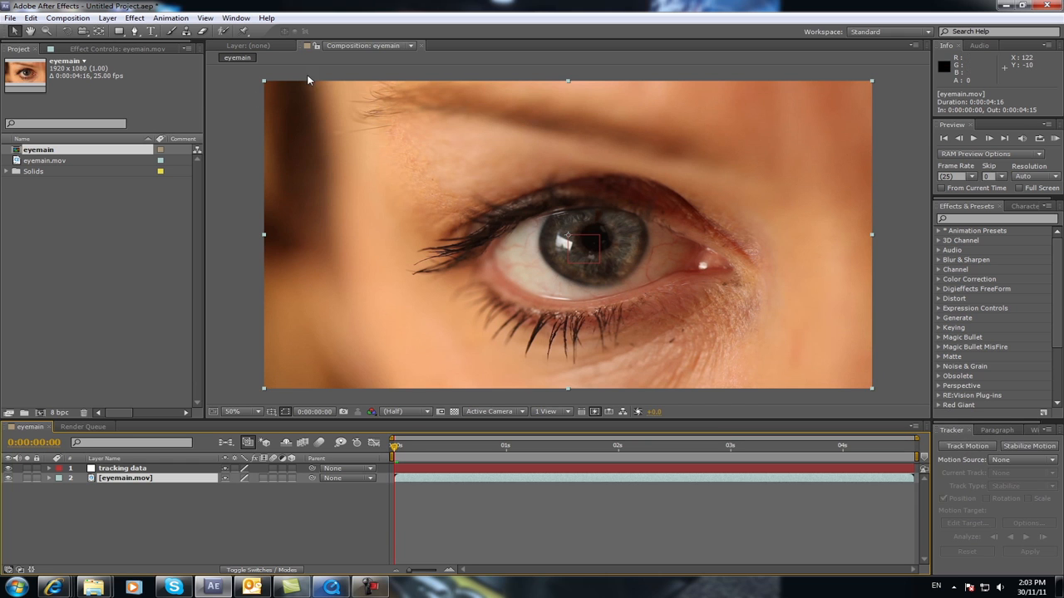
pyautogui.click(236, 17)
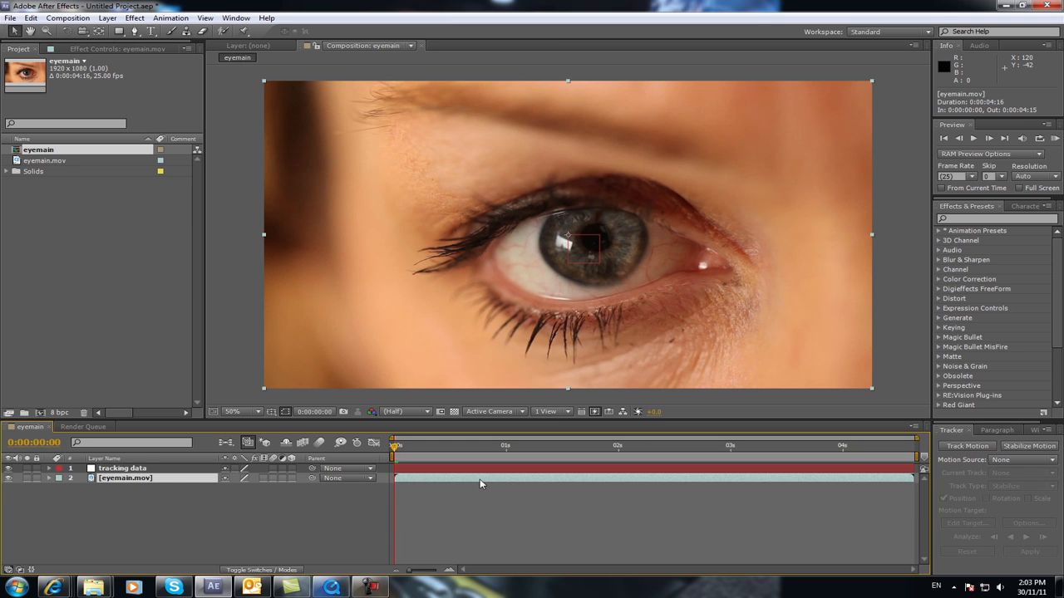
pyautogui.moveTo(435, 528)
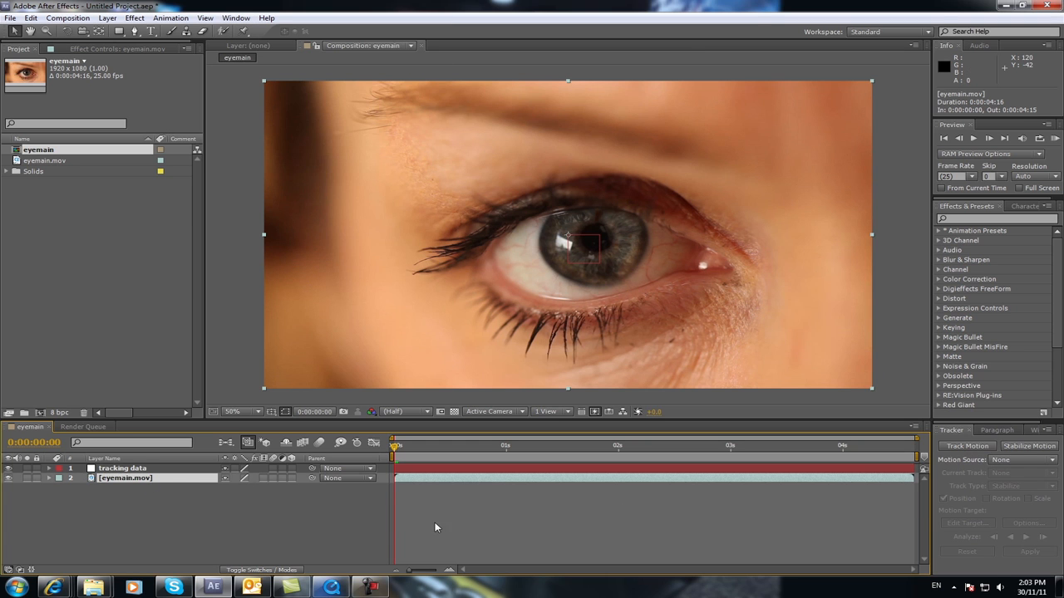
pyautogui.click(965, 446)
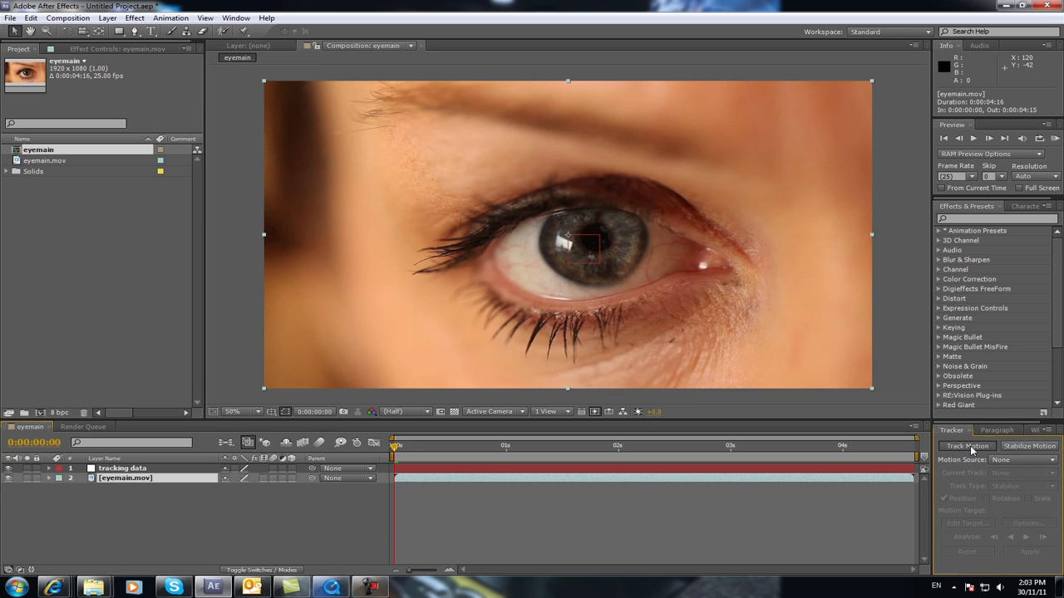
# Step: Start Track Motion on the eye footage from the Tracker panel
pyautogui.click(968, 446)
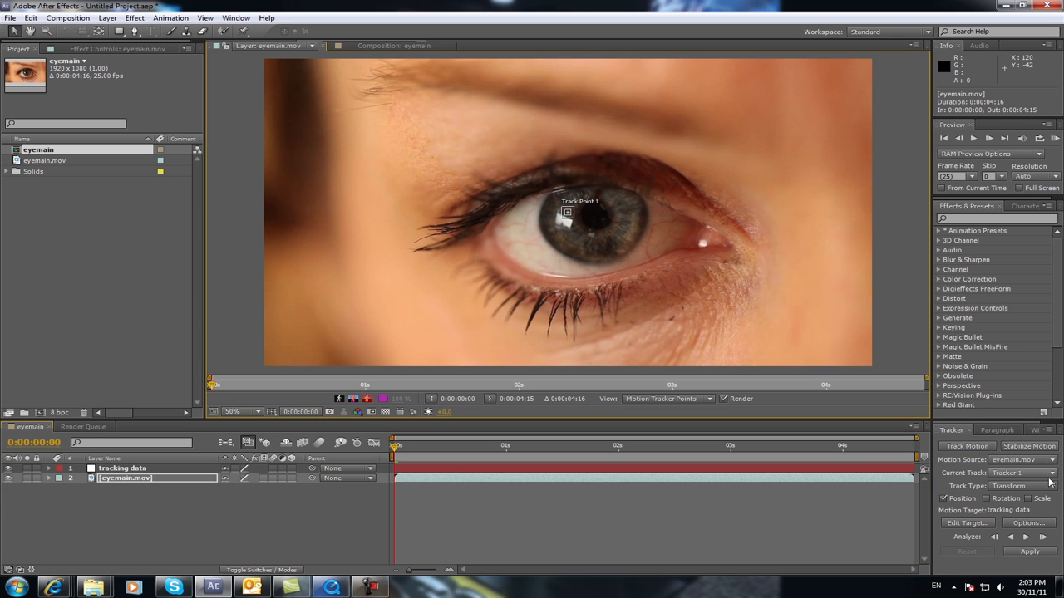
pyautogui.moveTo(987, 503)
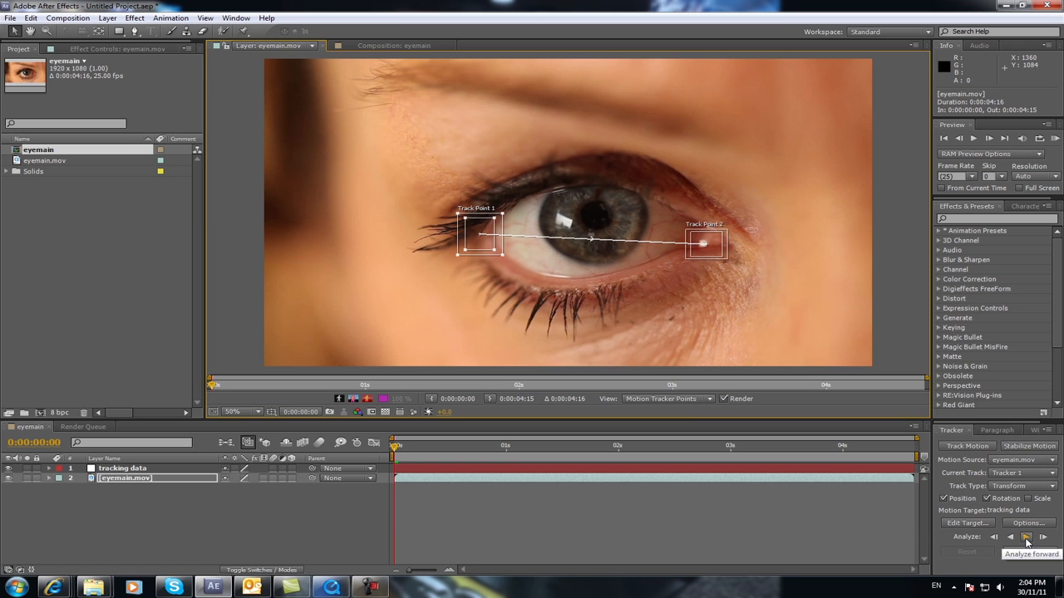
# Step: Analyze the two eye-corner track points forward through the whole clip
pyautogui.click(1024, 537)
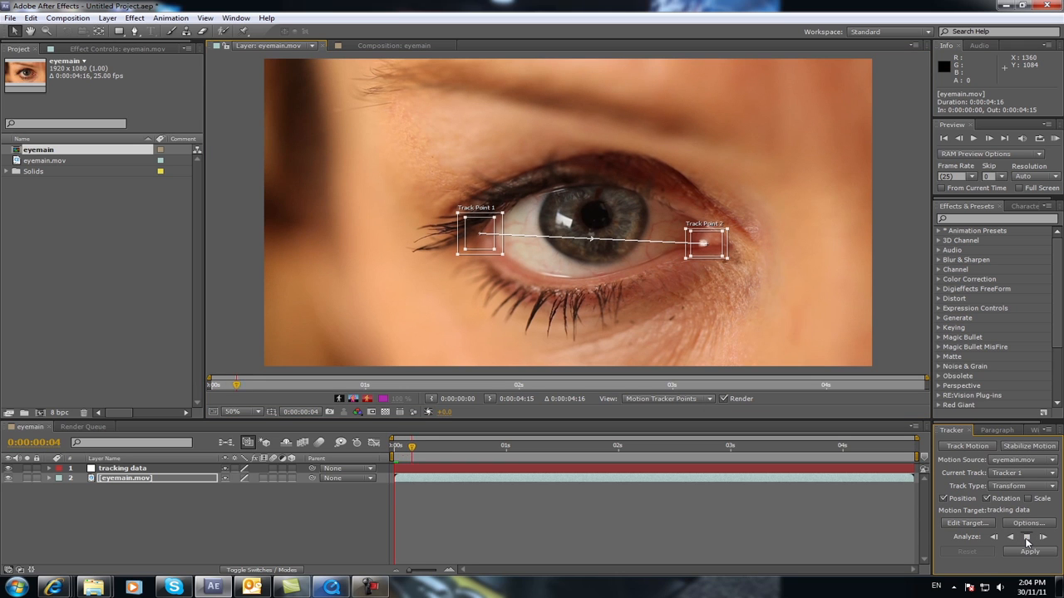
pyautogui.click(1024, 537)
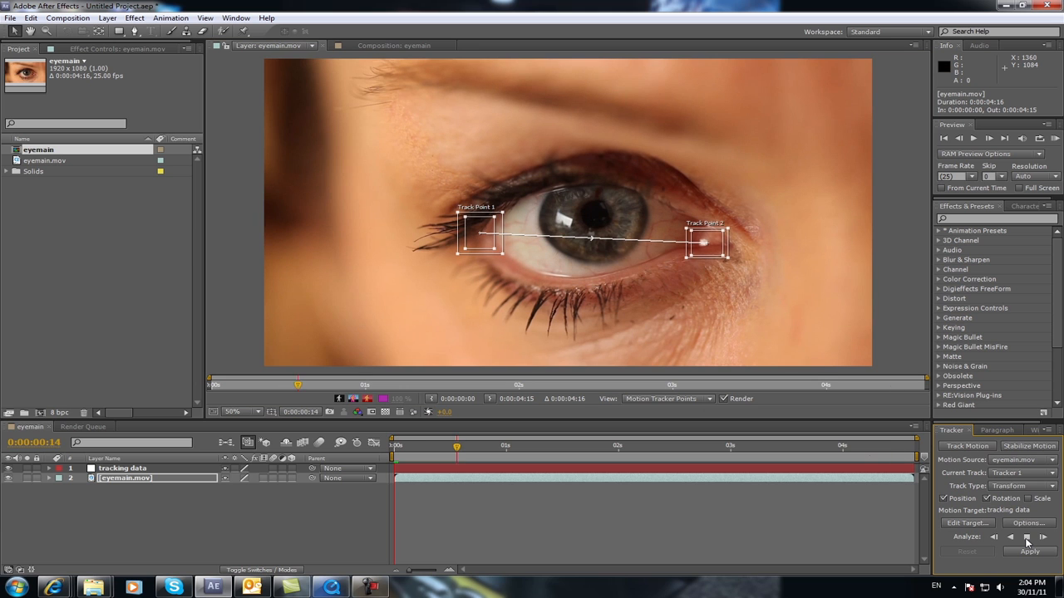
pyautogui.click(1025, 536)
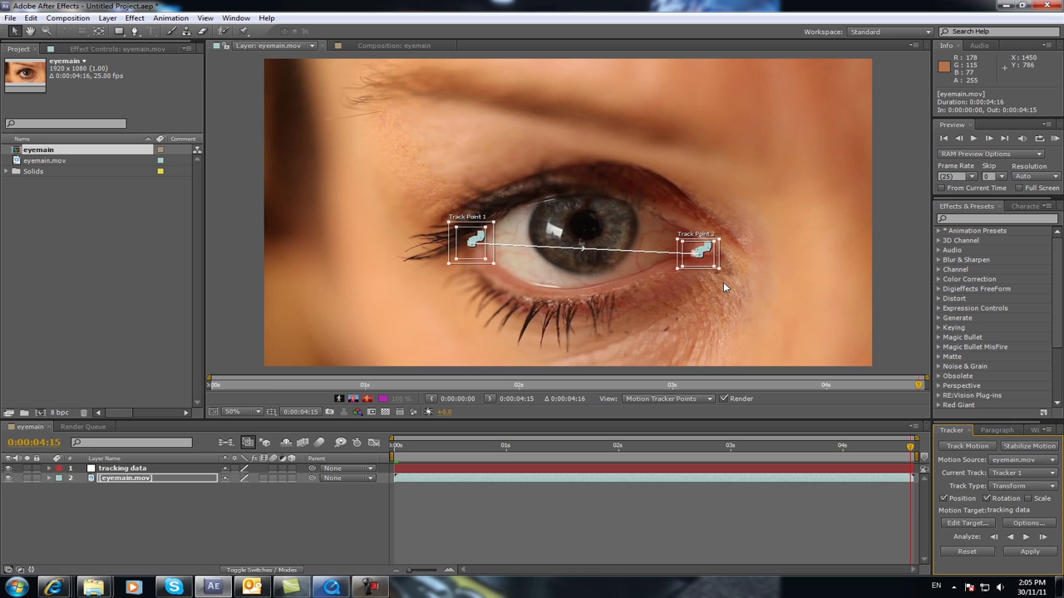
pyautogui.moveTo(681, 281)
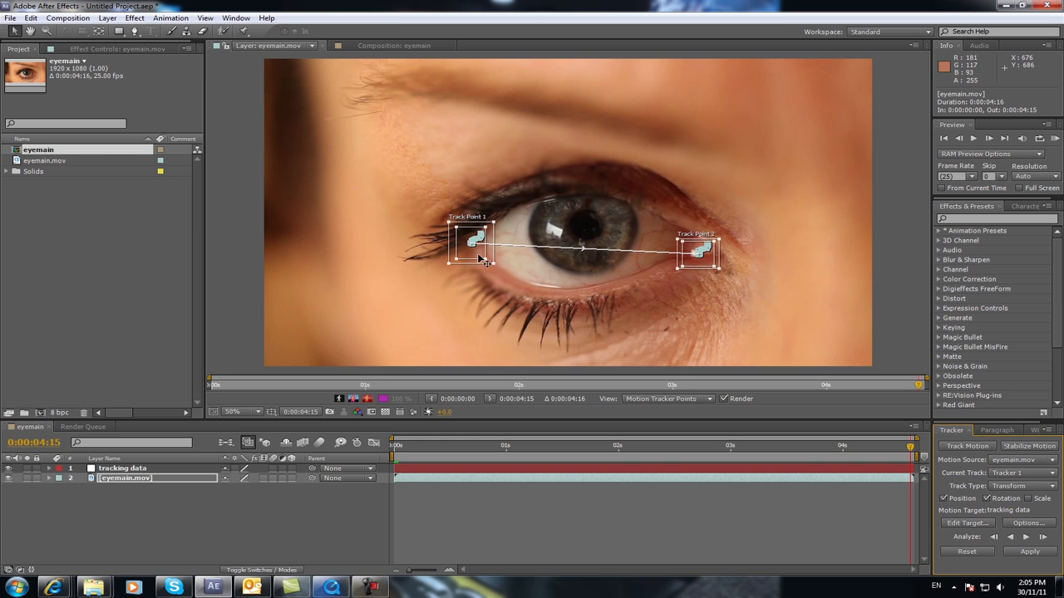
pyautogui.moveTo(765, 294)
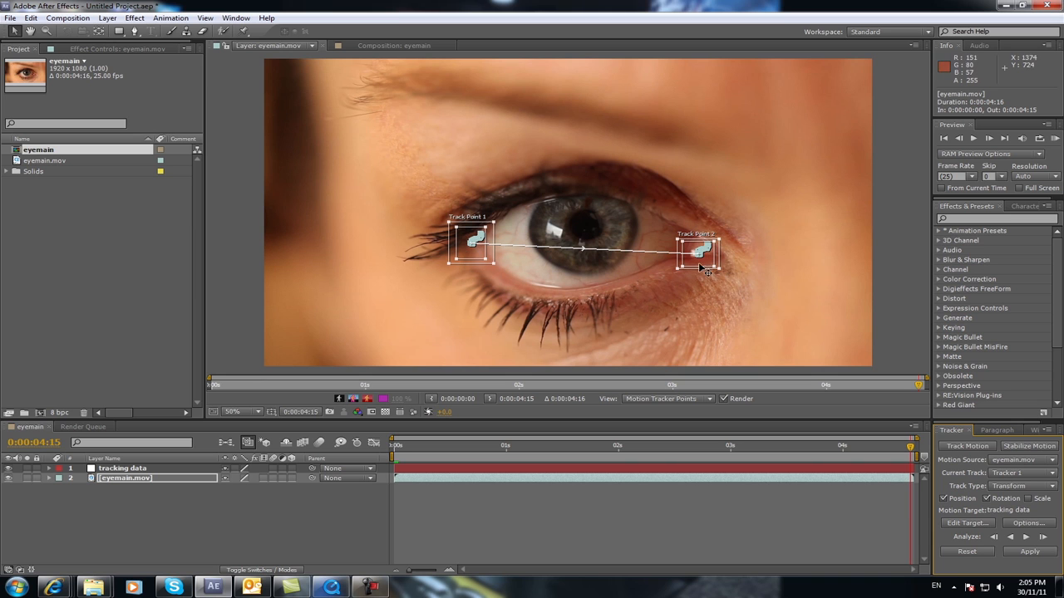
pyautogui.moveTo(702, 274)
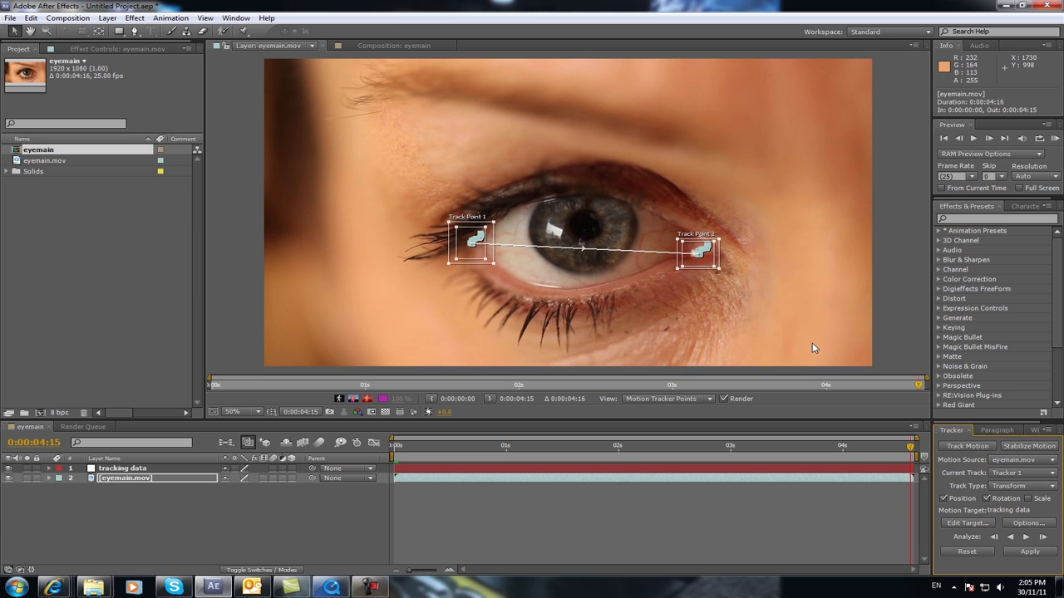
# Step: Set the tracking data null as the motion target and apply the track in X and Y
pyautogui.click(968, 522)
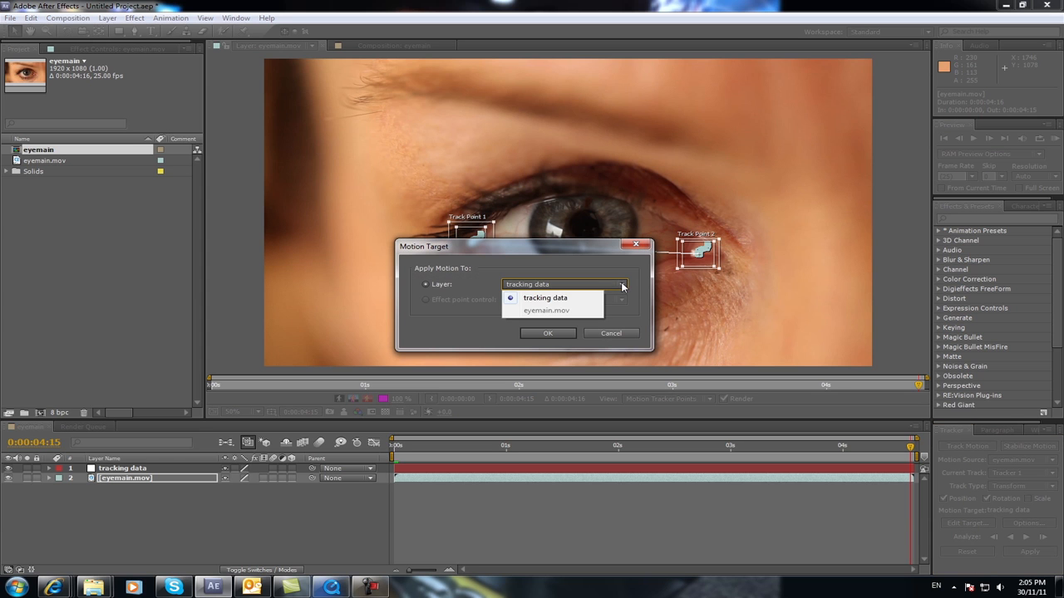
pyautogui.click(545, 298)
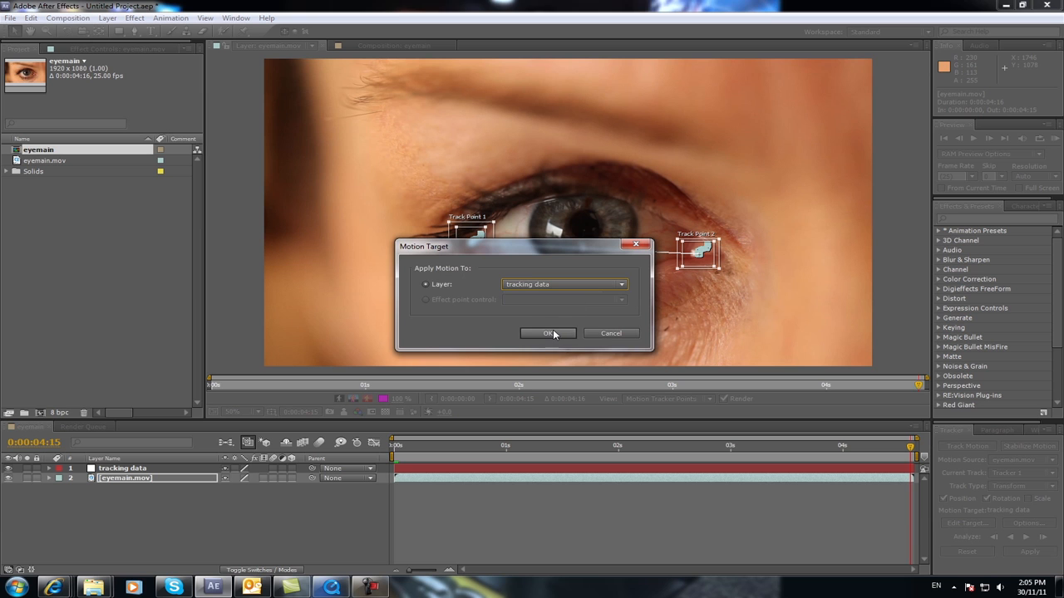
pyautogui.click(549, 332)
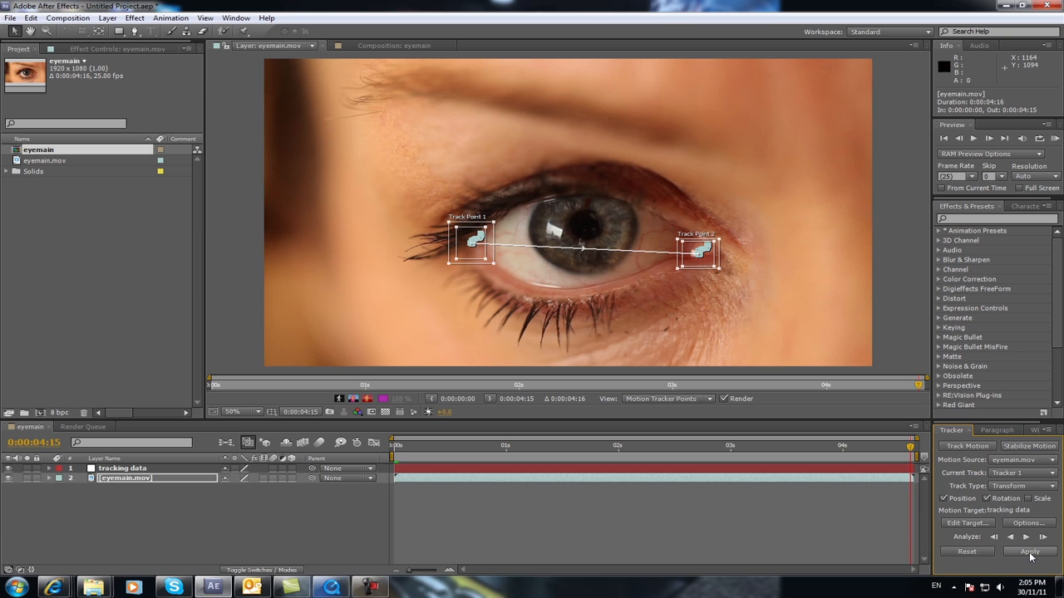
pyautogui.click(1029, 552)
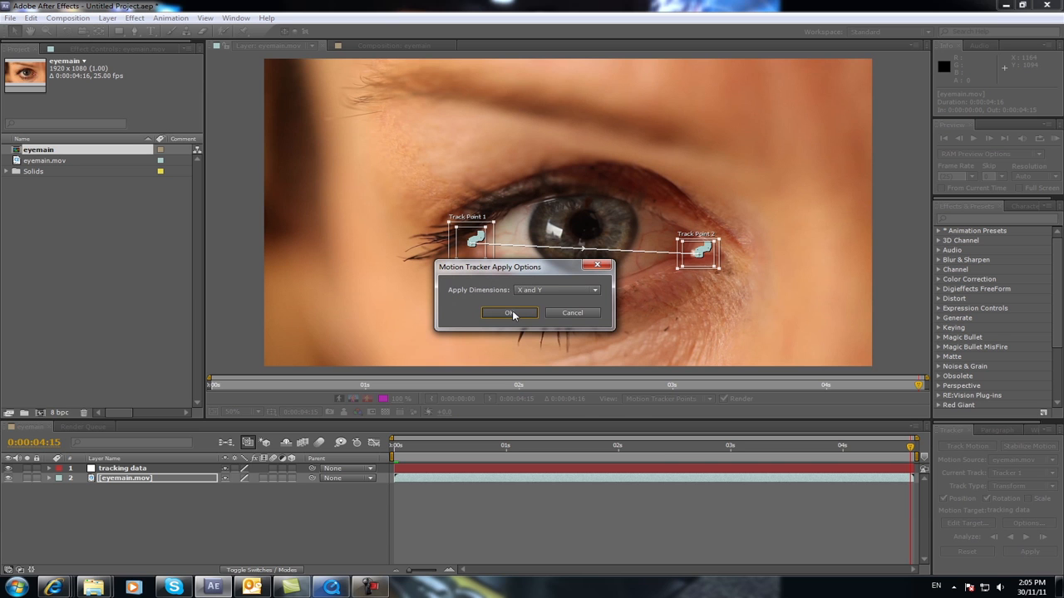
pyautogui.click(509, 312)
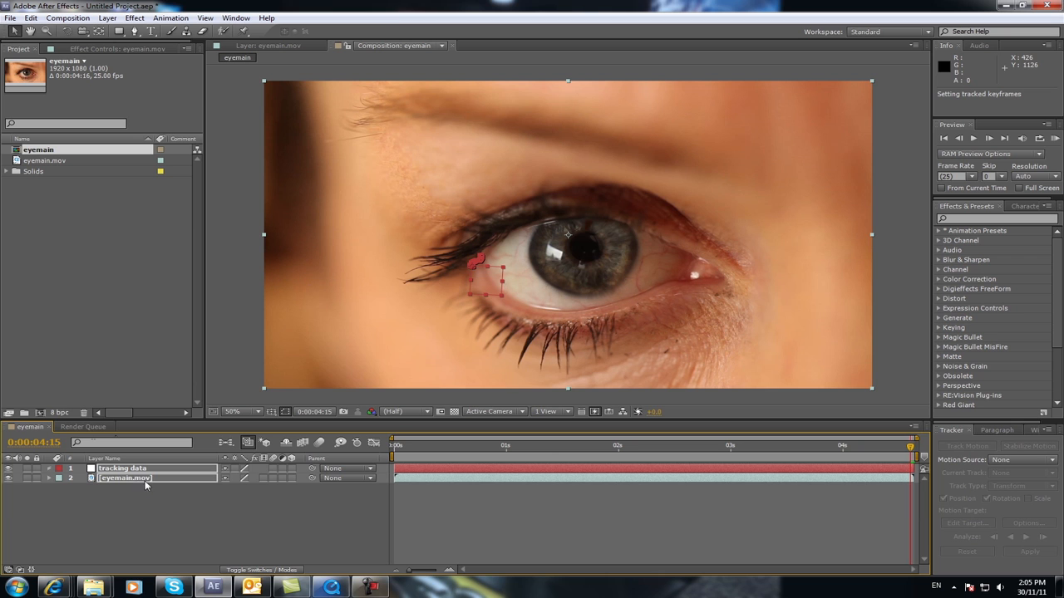
pyautogui.moveTo(173, 475)
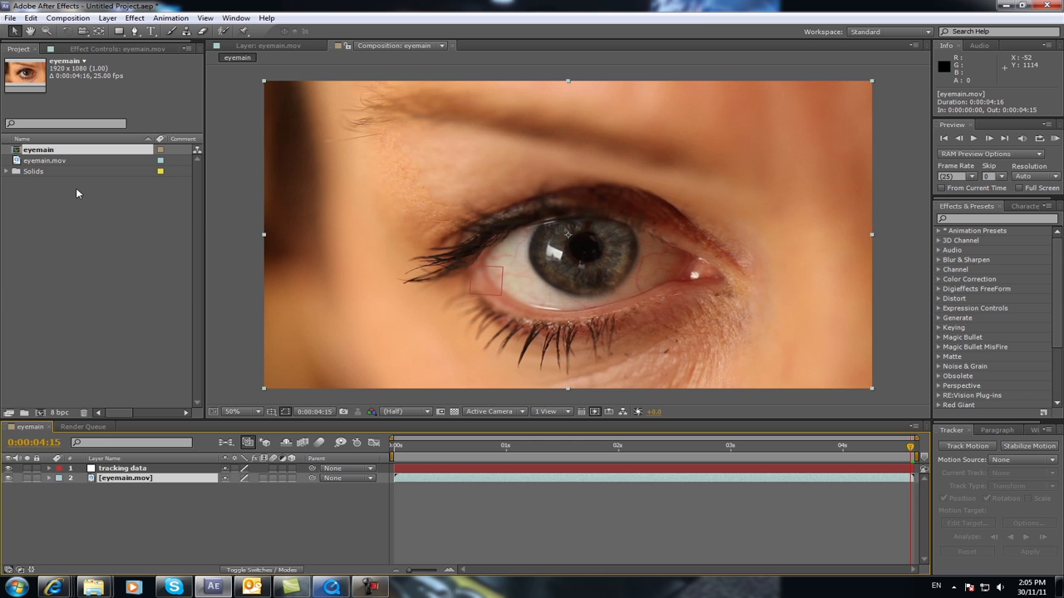
# Step: Duplicate the eyemain.mov layer and rename the copy 'pupil'
pyautogui.click(30, 17)
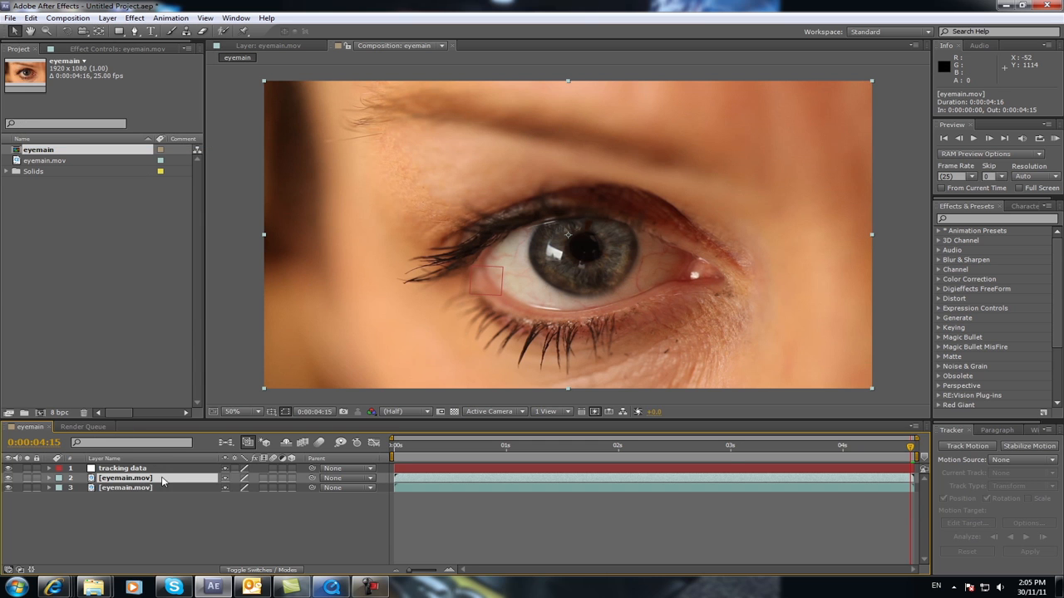
pyautogui.moveTo(197, 495)
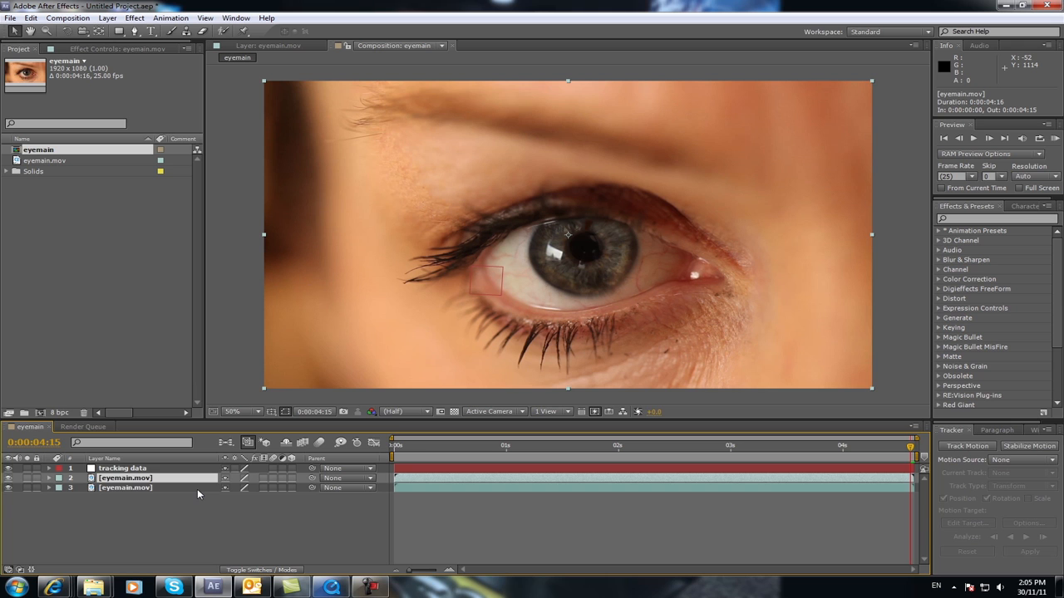
pyautogui.doubleClick(125, 478)
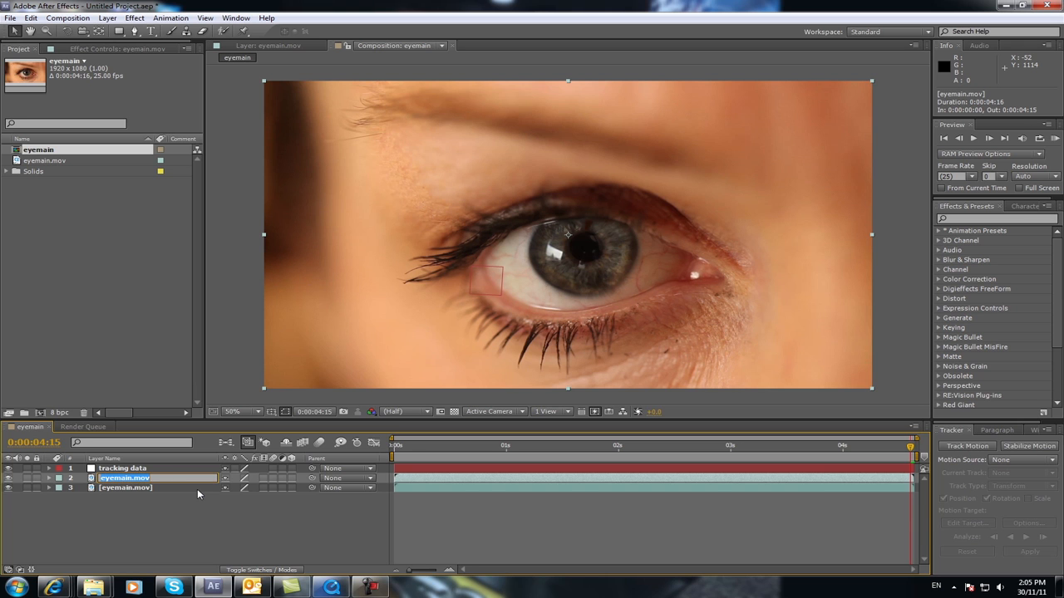
pyautogui.write('pupil')
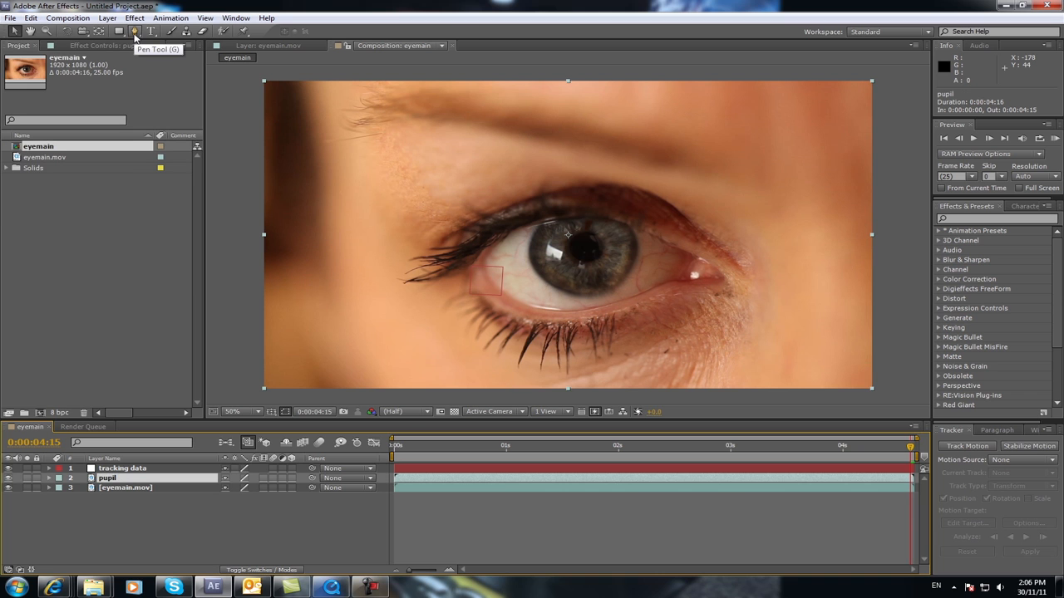
# Step: Draw a closed RotoBezier pen mask around the pupil on the pupil layer
pyautogui.click(135, 30)
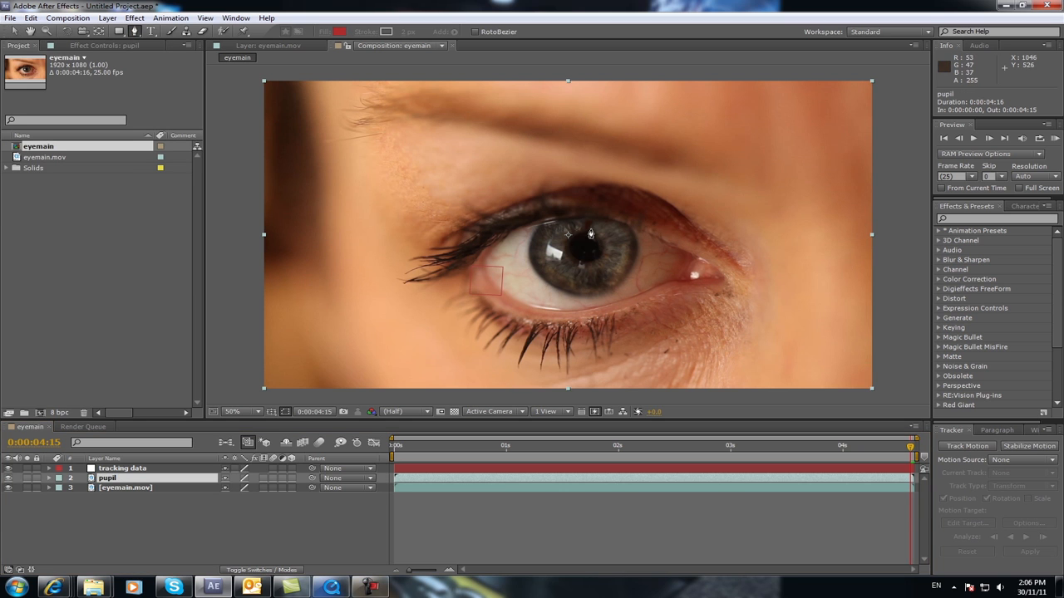
pyautogui.moveTo(595, 240)
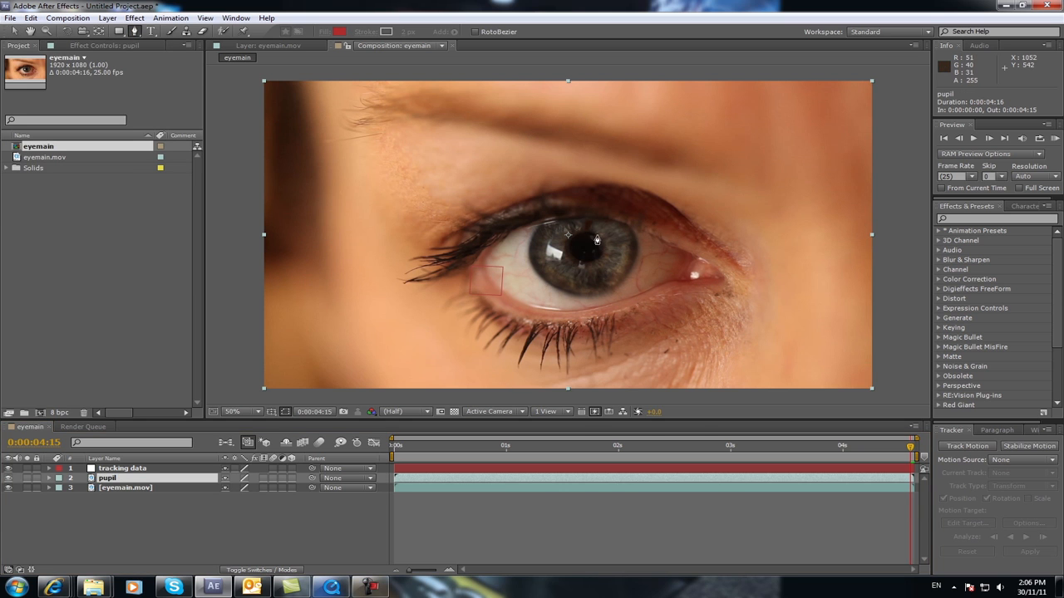
pyautogui.click(233, 412)
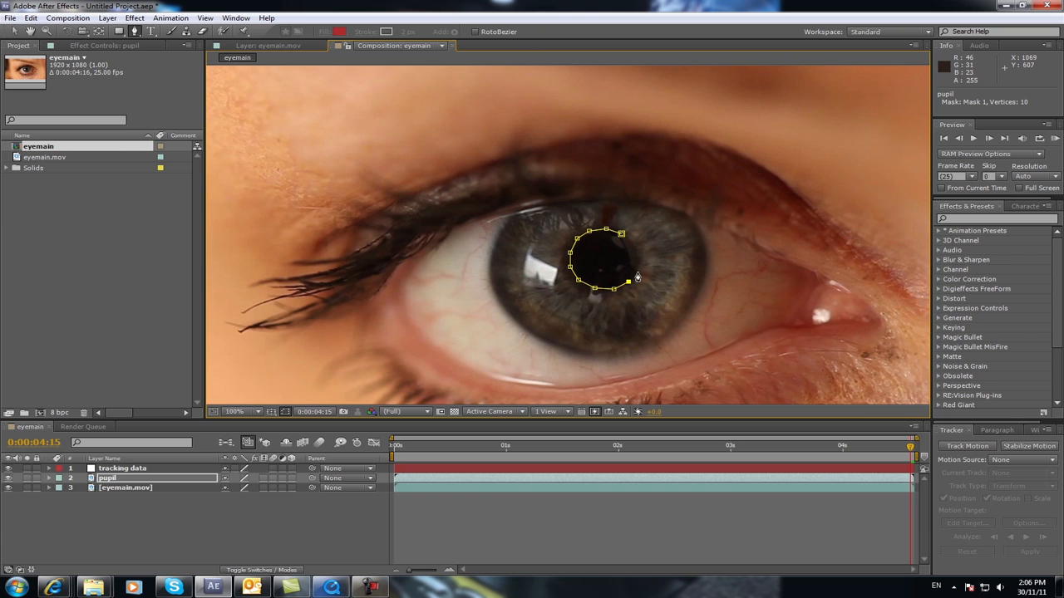
pyautogui.click(637, 274)
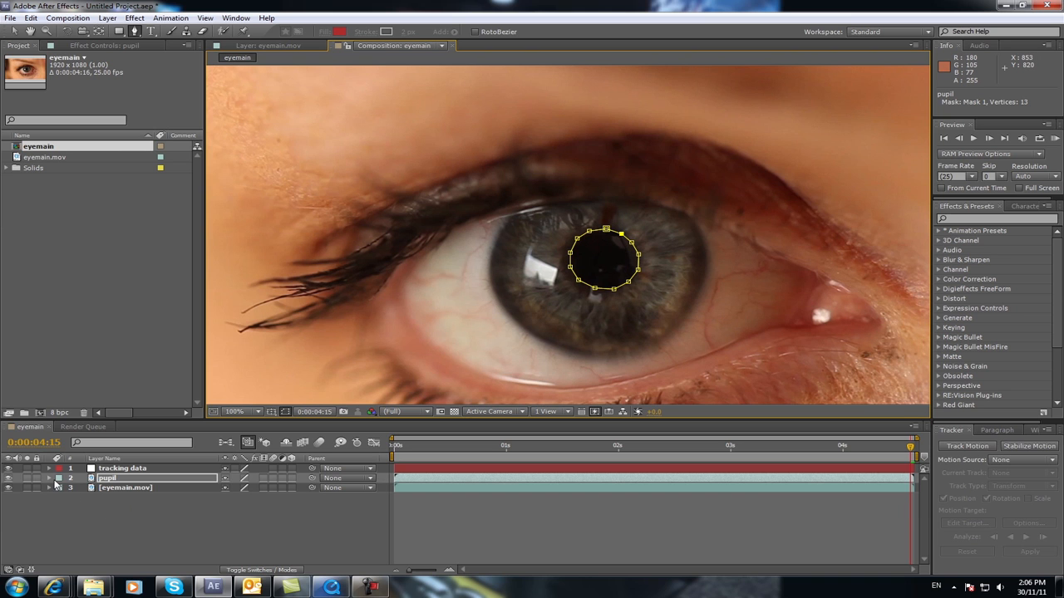
# Step: Twirl open the pupil layer to check its mask, then collapse it again
pyautogui.click(48, 478)
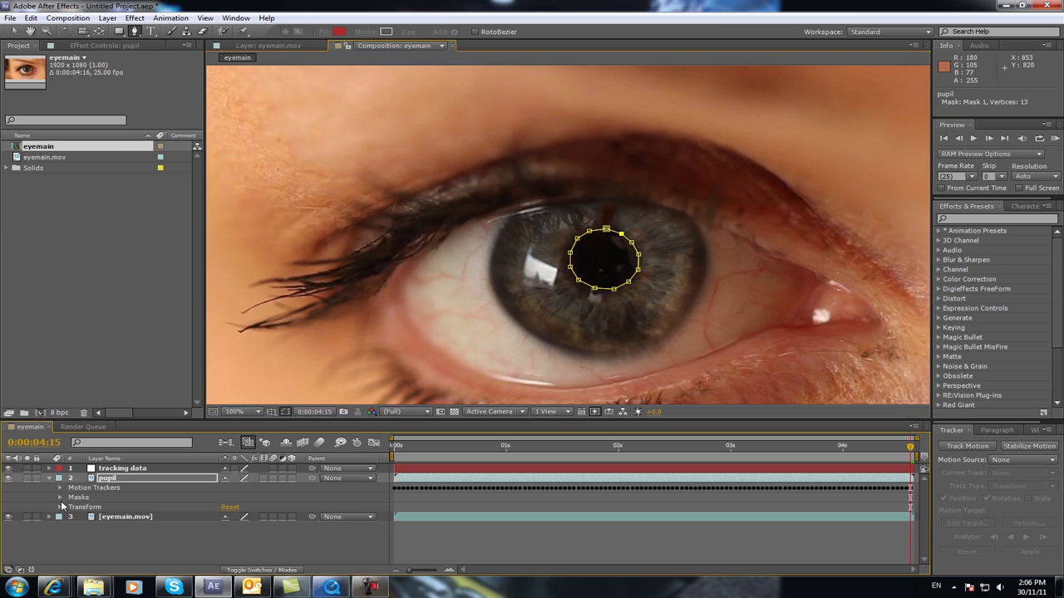
pyautogui.click(60, 497)
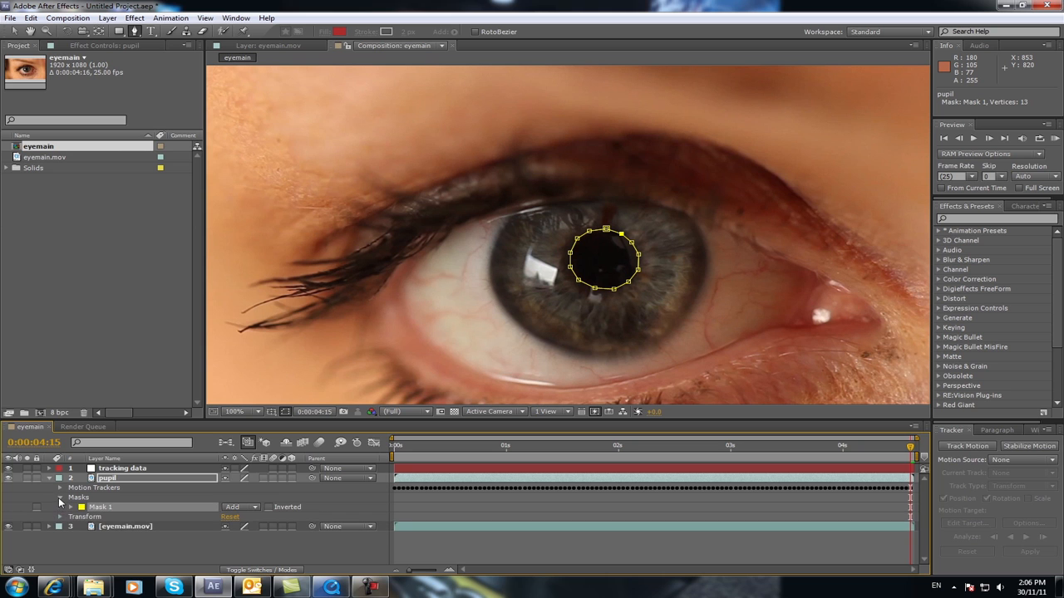
pyautogui.click(60, 507)
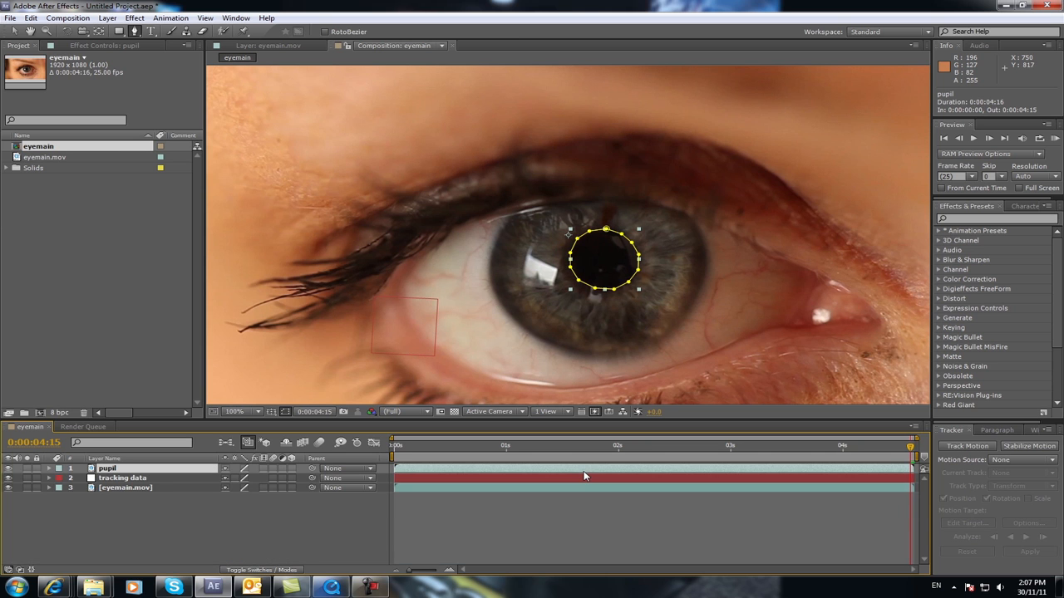
pyautogui.moveTo(914, 452)
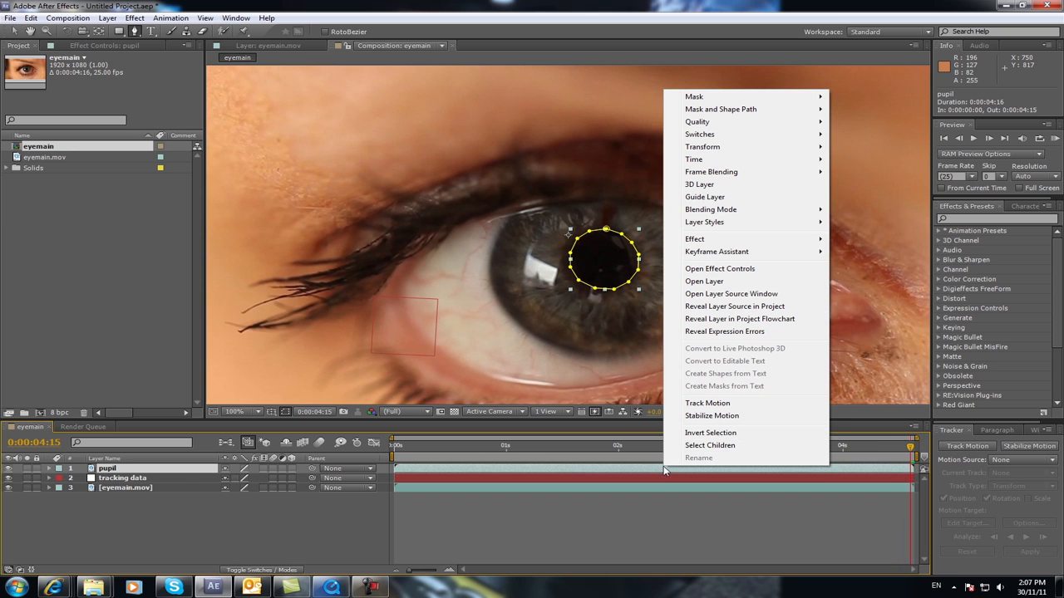
pyautogui.moveTo(693, 159)
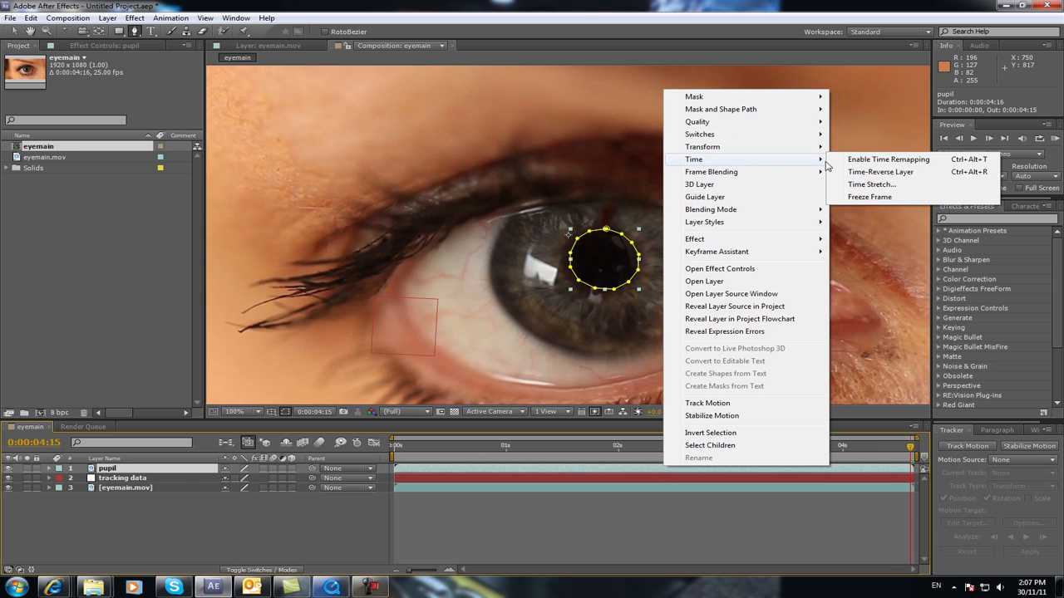
# Step: Enable Time Remapping on the pupil layer from its Time submenu
pyautogui.click(887, 160)
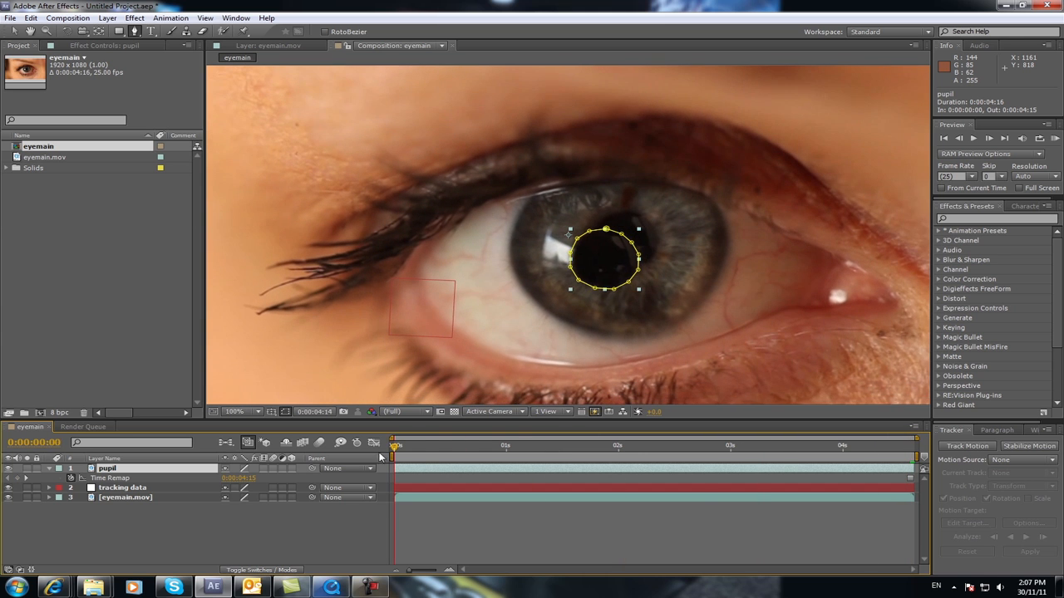
pyautogui.moveTo(300, 449)
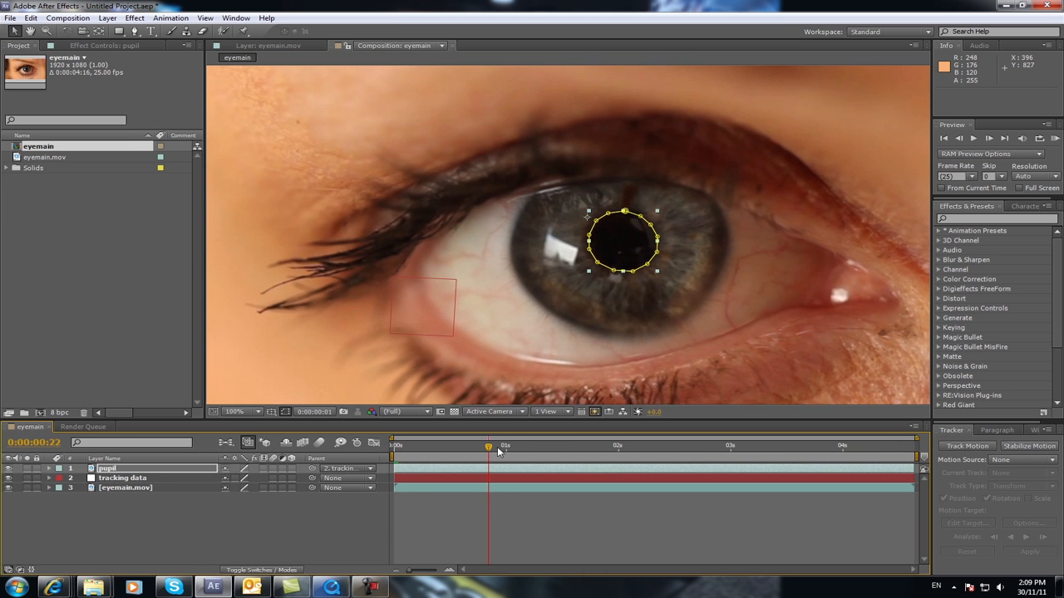
# Step: Parent the pupil layer to the tracking data null and check it follows the eye
pyautogui.click(806, 446)
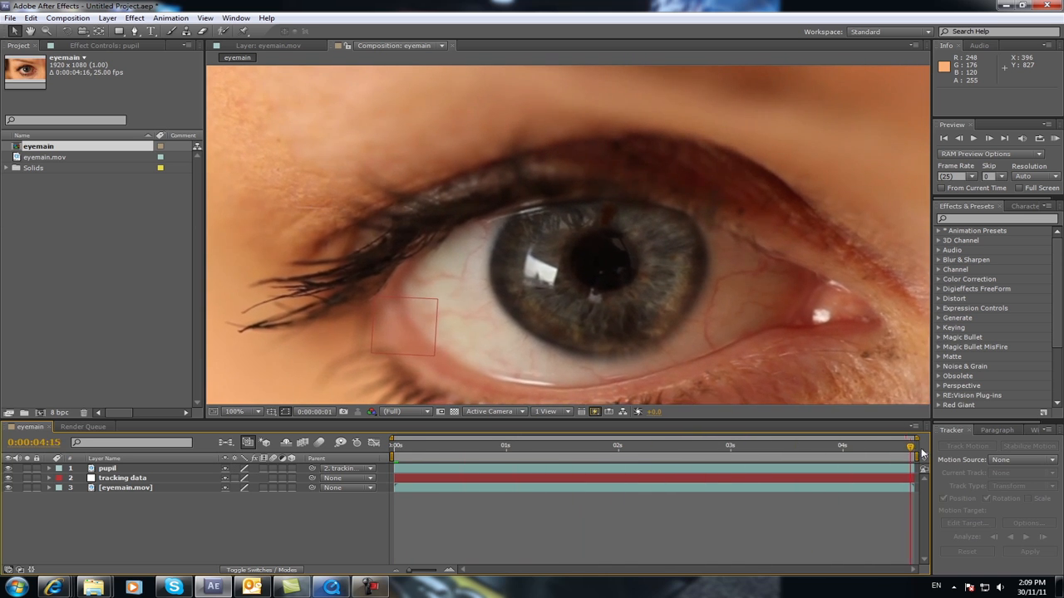
pyautogui.click(392, 445)
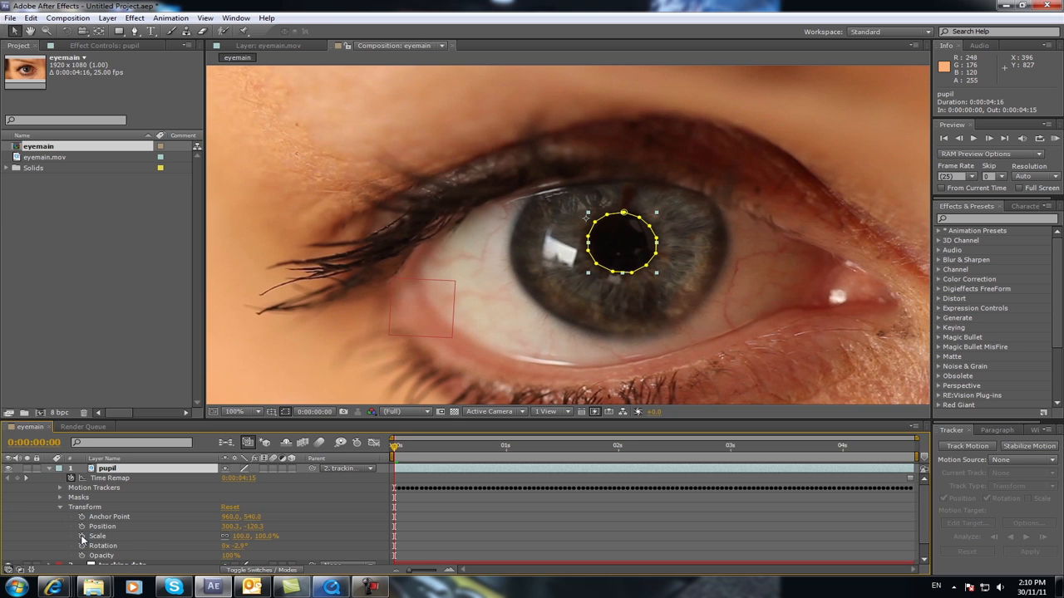
# Step: Set a Scale keyframe on the pupil layer at the first frame
pyautogui.click(110, 535)
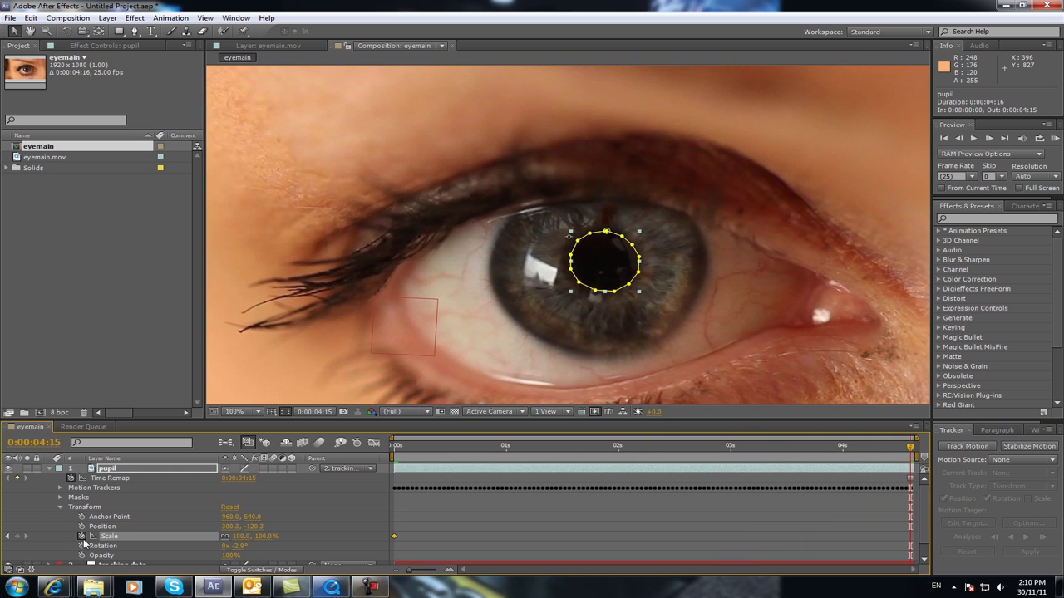
pyautogui.moveTo(81, 536)
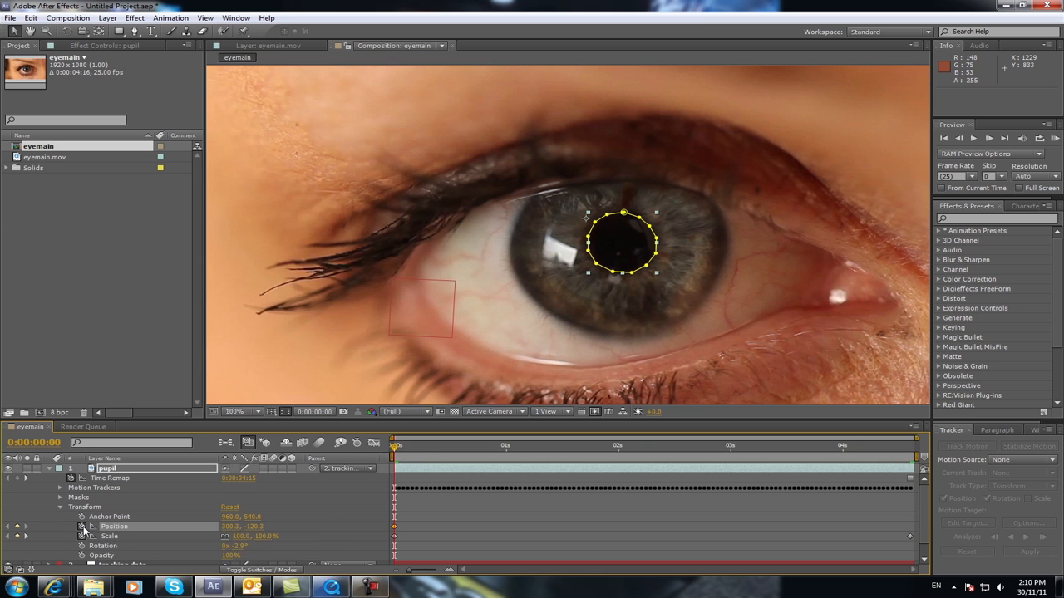
pyautogui.moveTo(395, 448)
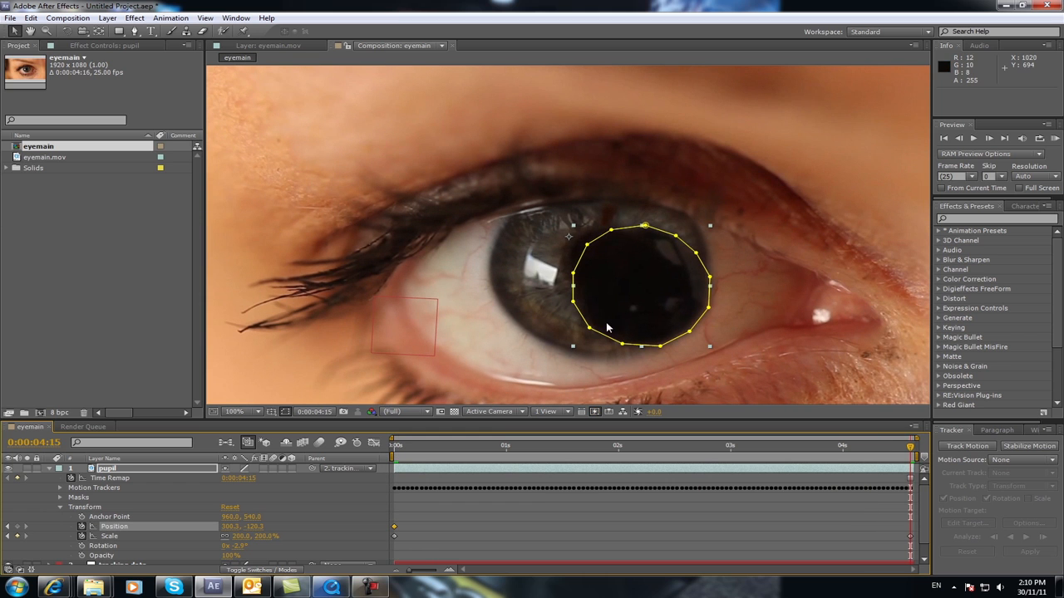
# Step: Move the enlarged pupil layer onto the eye's pupil at the end frame, then deselect it
pyautogui.moveTo(645, 286); pyautogui.dragTo(612, 291)
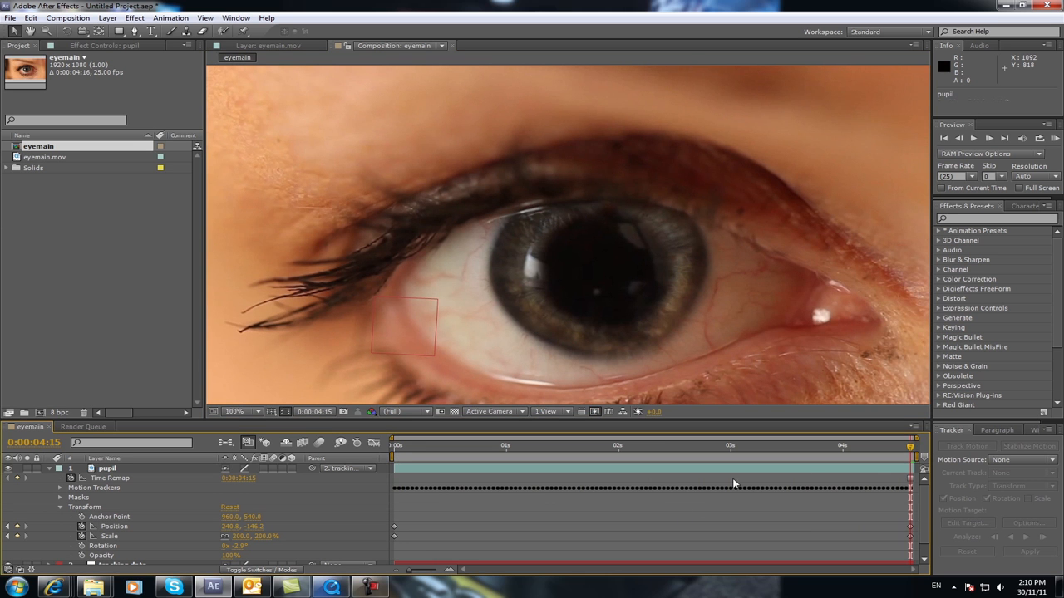
pyautogui.click(702, 445)
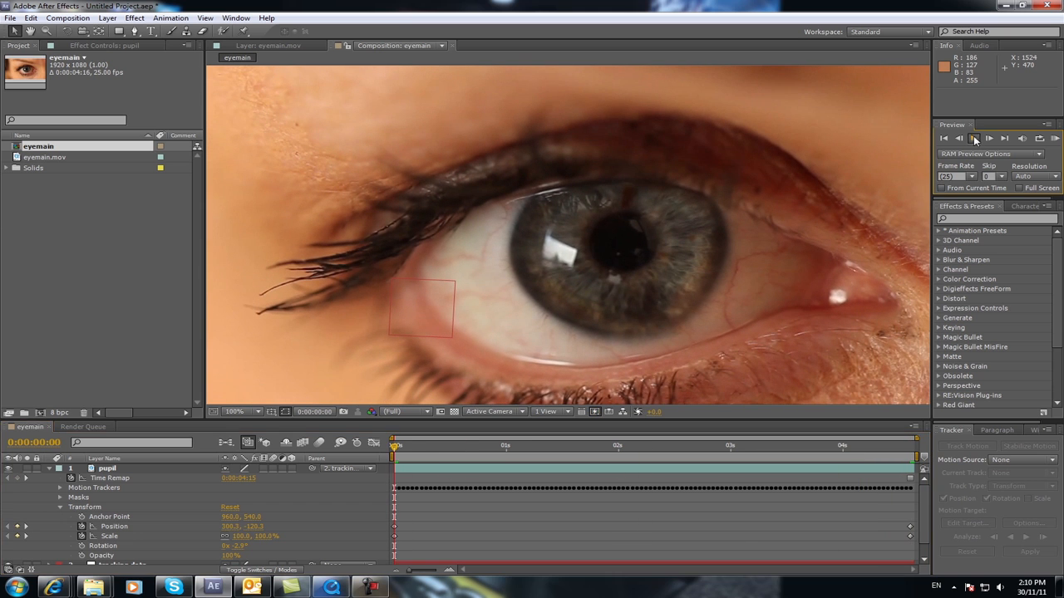
# Step: Start a RAM Preview to watch the pupil dilate over the tracked eye
pyautogui.click(974, 138)
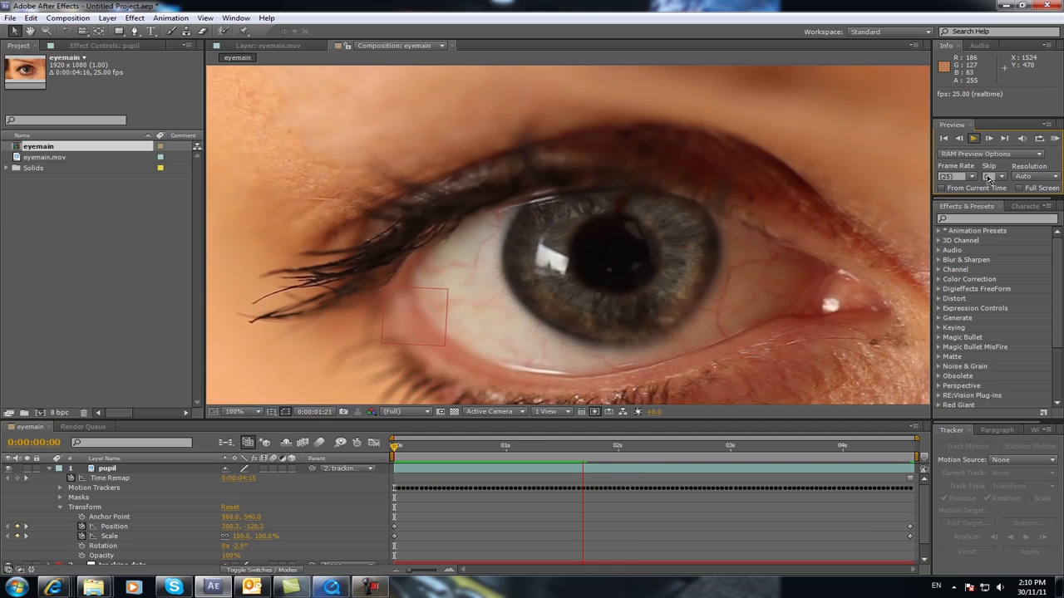